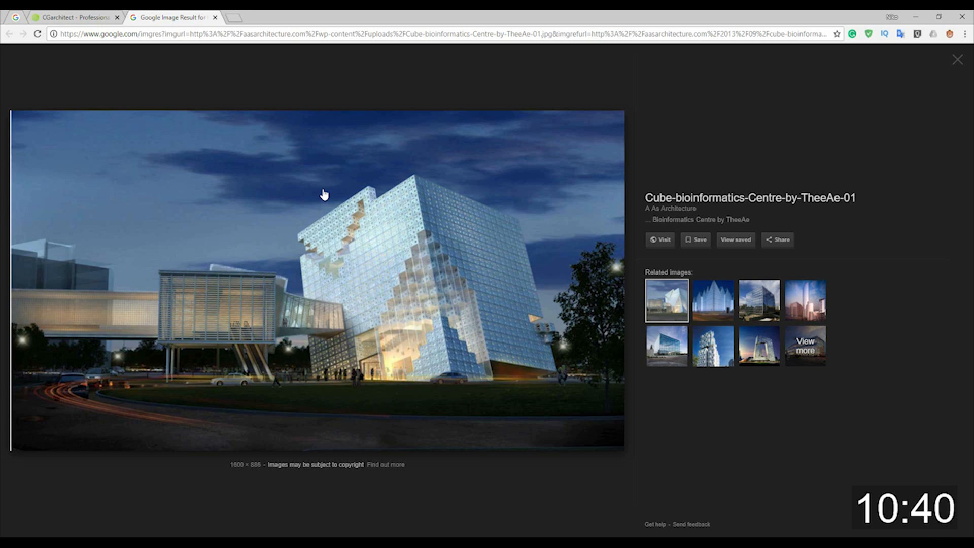
mouse_move(494, 114)
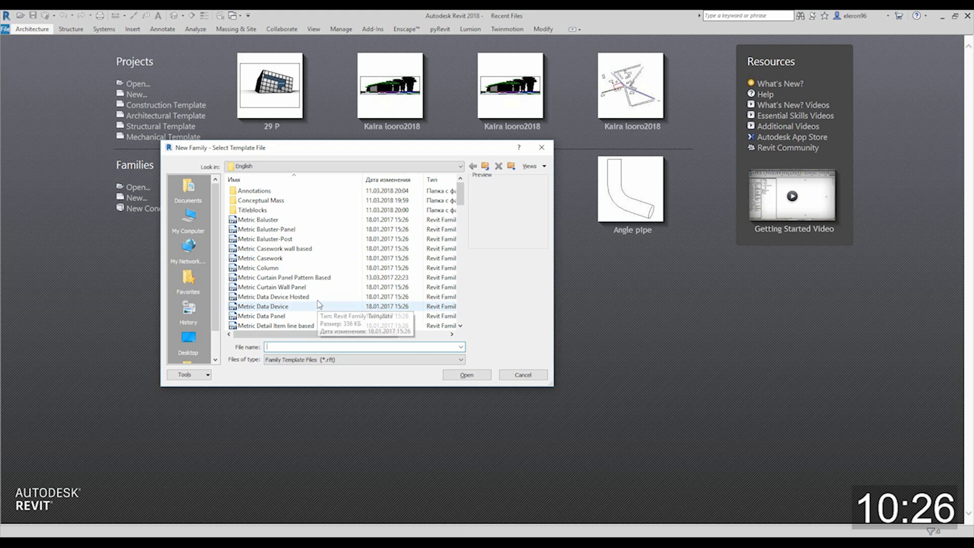
Step: Create a new family from the Metric Generic Model Adaptive.rft template
type("Metric Generic Model Adaptive.rft")
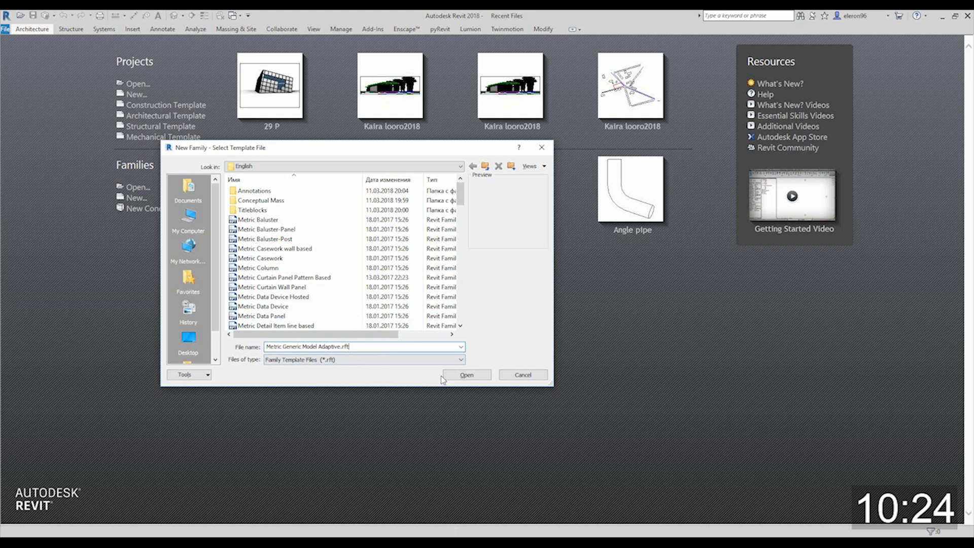
left_click(466, 375)
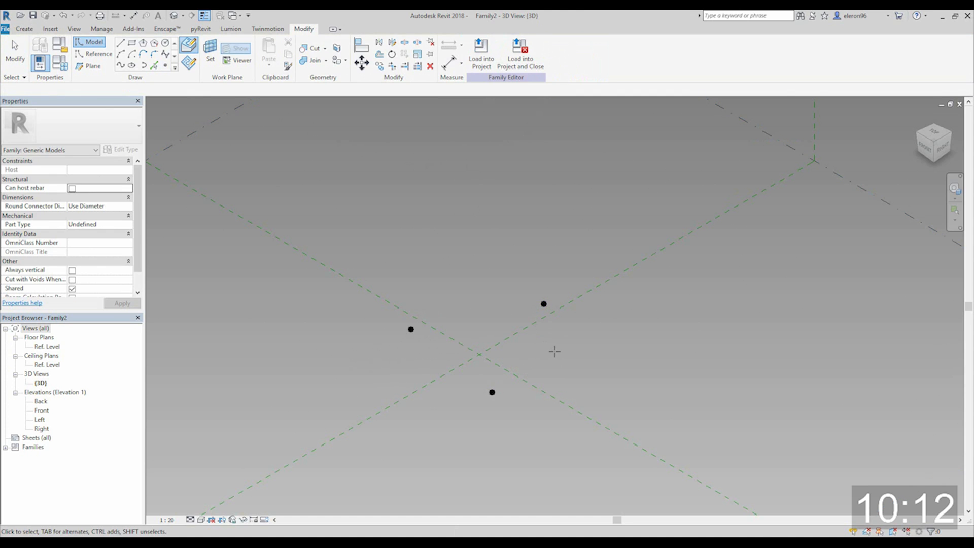
Step: Align the points onto the reference planes, moving one point into place
left_click(362, 44)
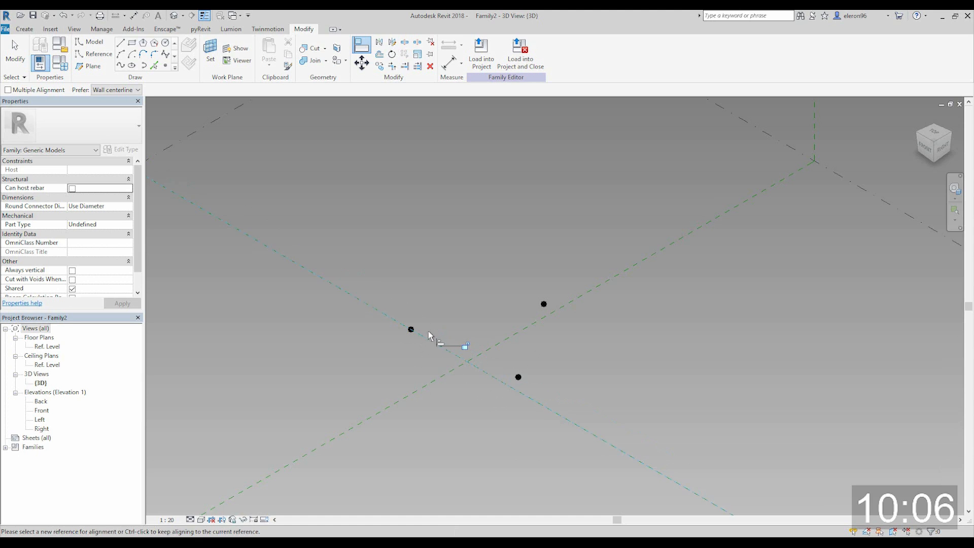
left_click(544, 303)
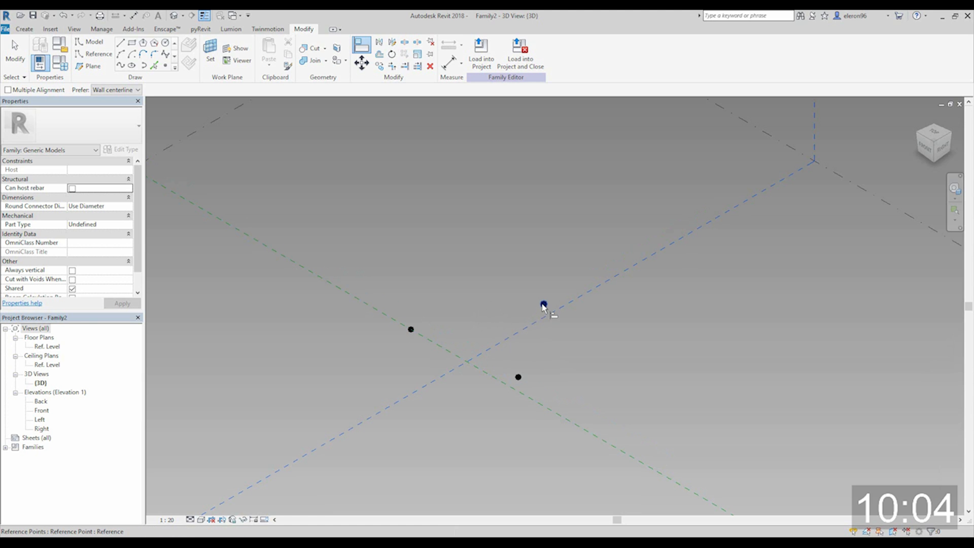
left_click_drag(541, 305, 524, 345)
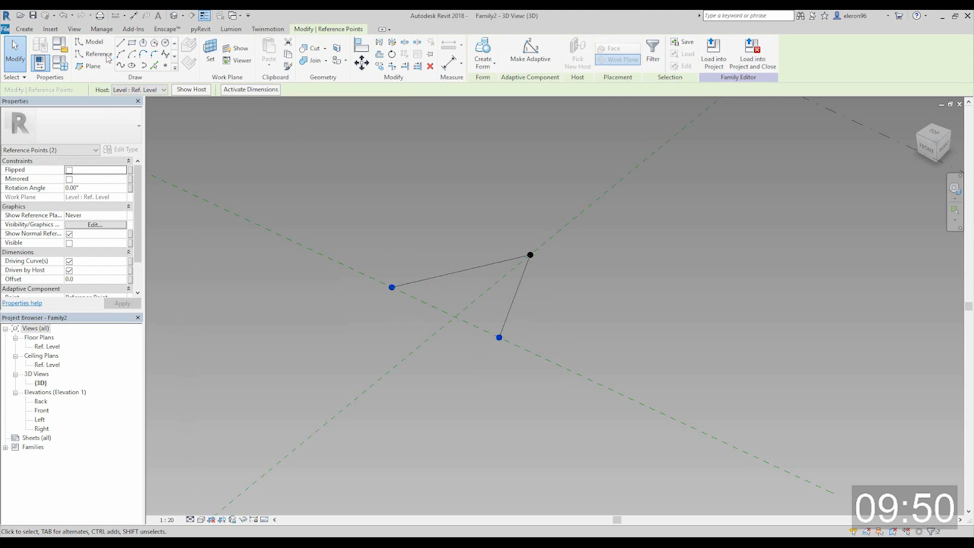
Step: Select the three triangle edges and convert them to reference lines
left_click(459, 270)
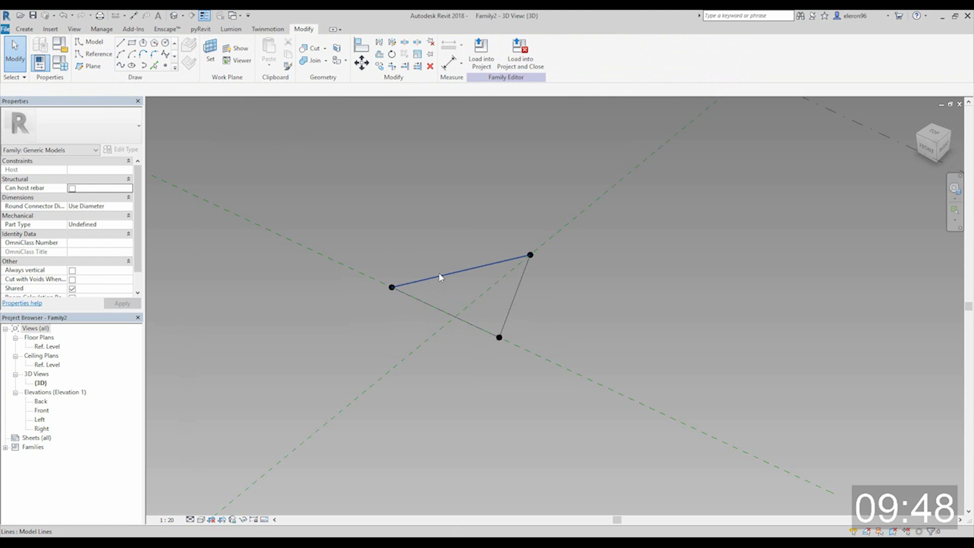
left_click(459, 270)
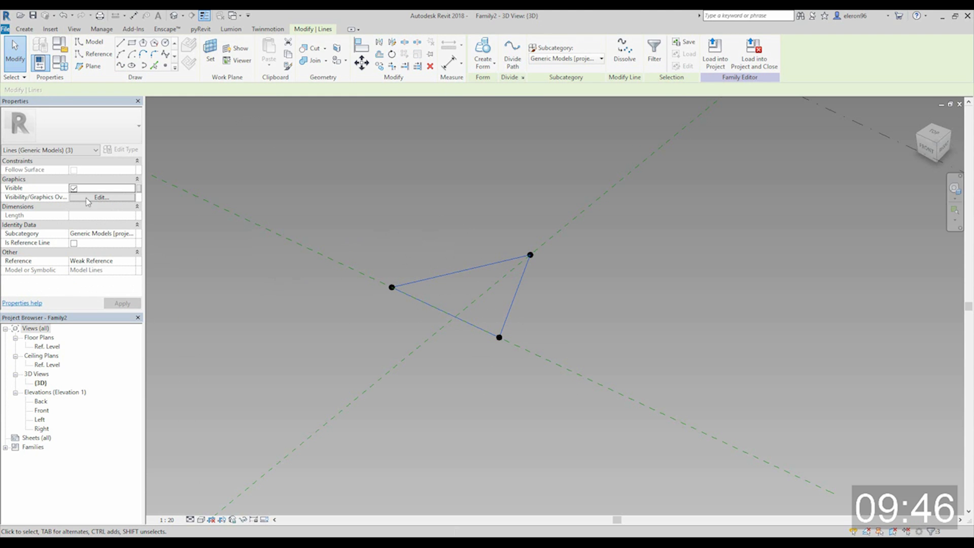
left_click(460, 268)
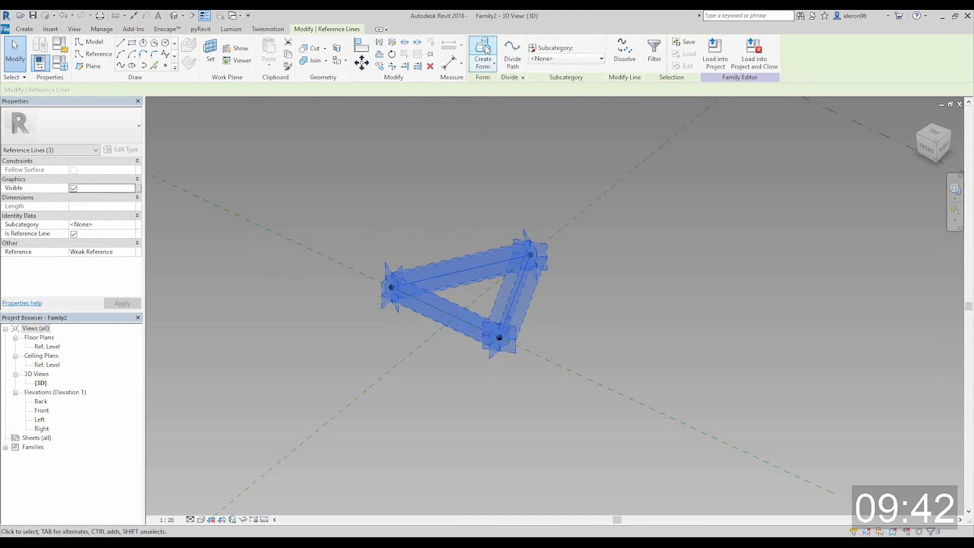
Step: Create a surface form from the triangle and select all elements for filtering
left_click(483, 52)
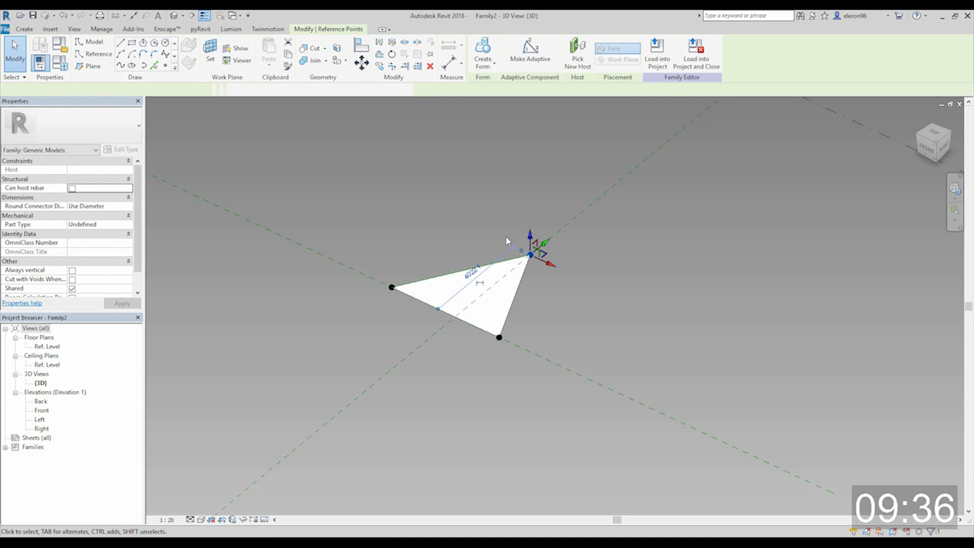
left_click(528, 254)
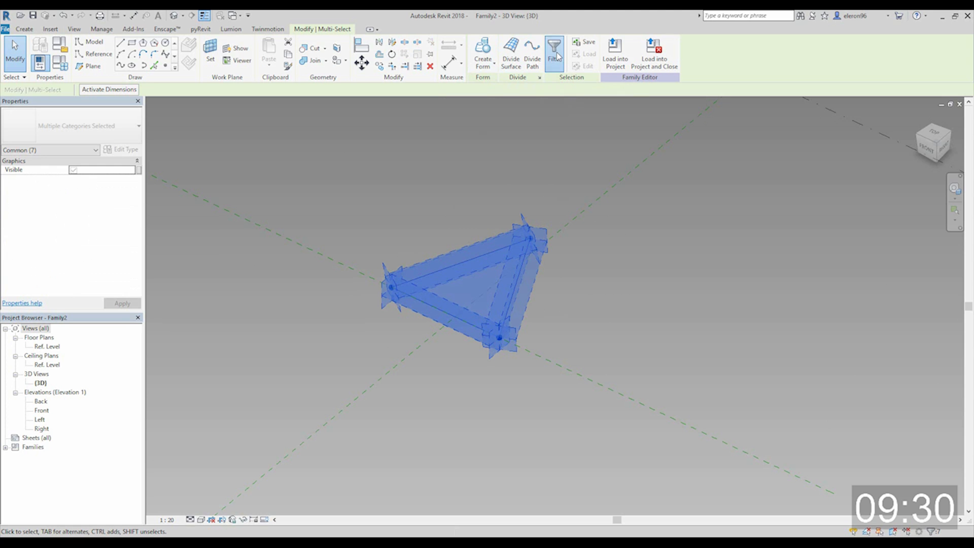
left_click(554, 51)
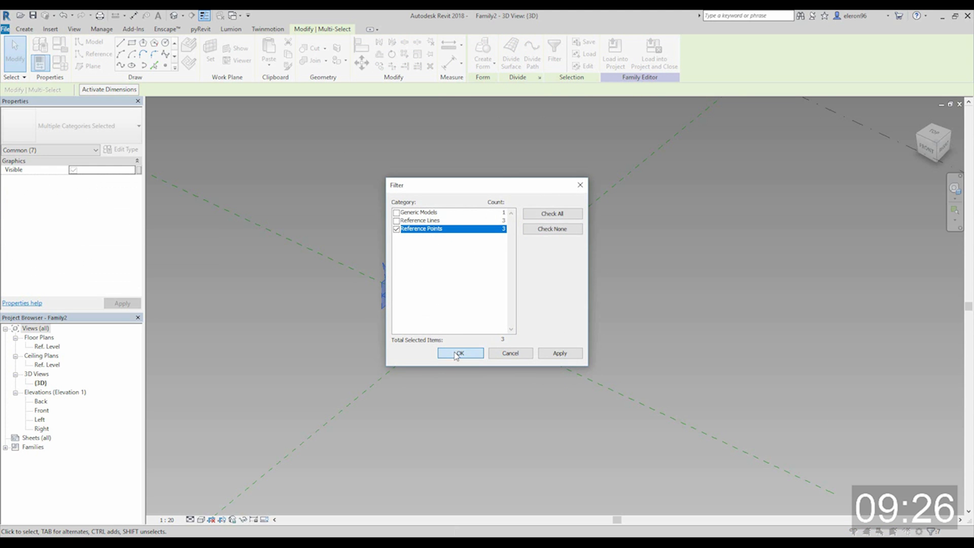
Step: Keep only the reference points, make them adaptive, and test-move adaptive point 3
left_click(460, 353)
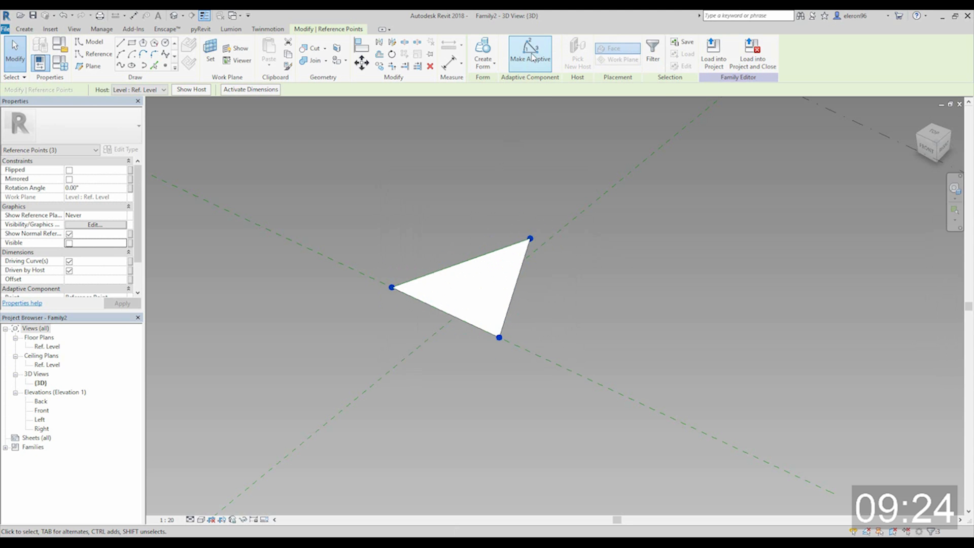
left_click(530, 52)
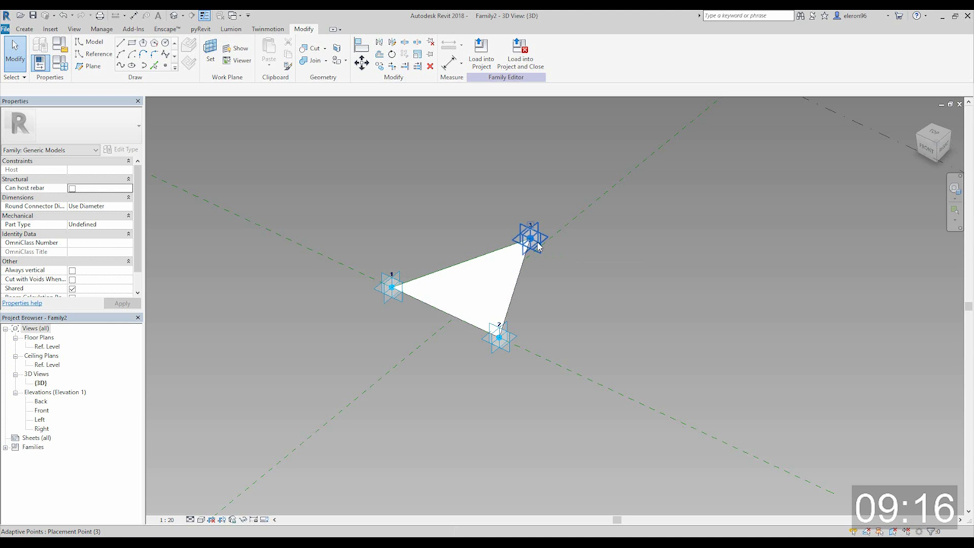
mouse_move(537, 245)
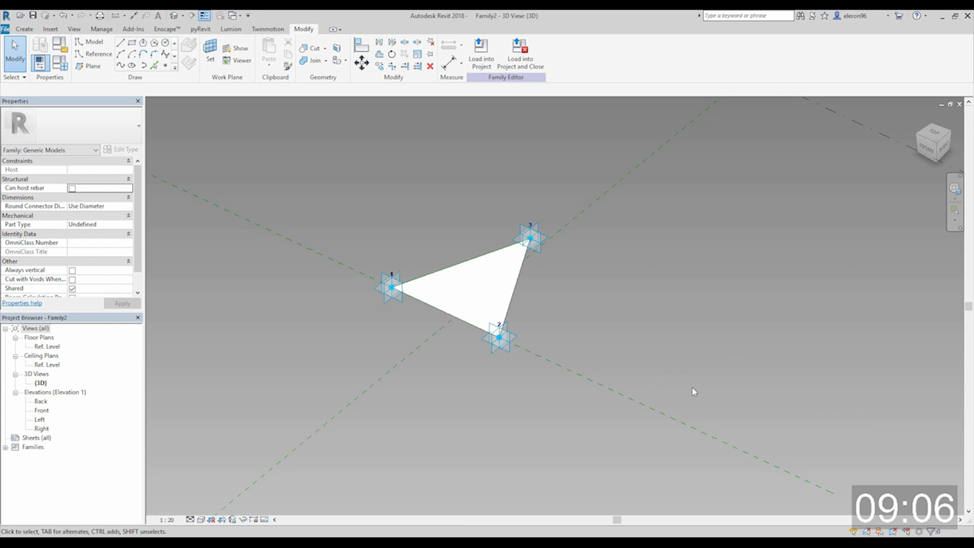
mouse_move(679, 366)
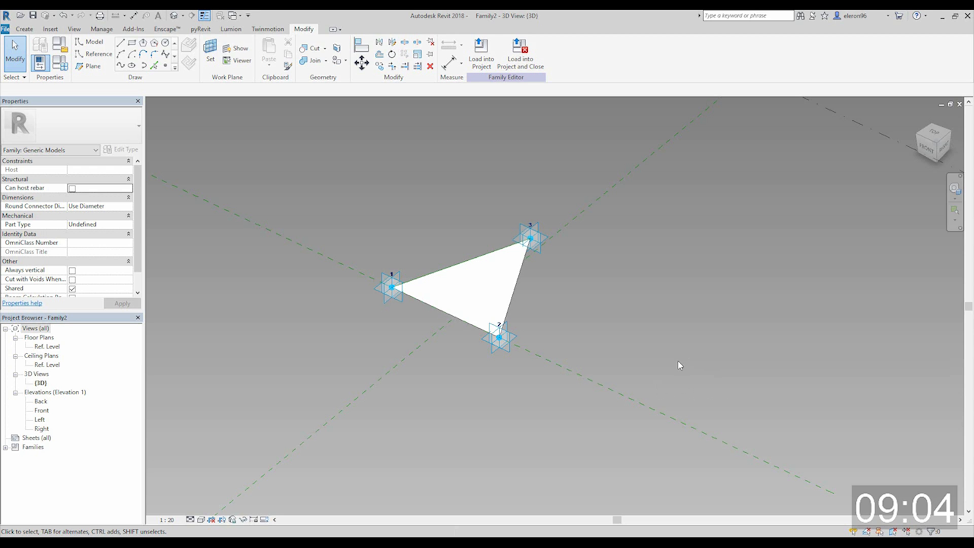
mouse_move(514, 229)
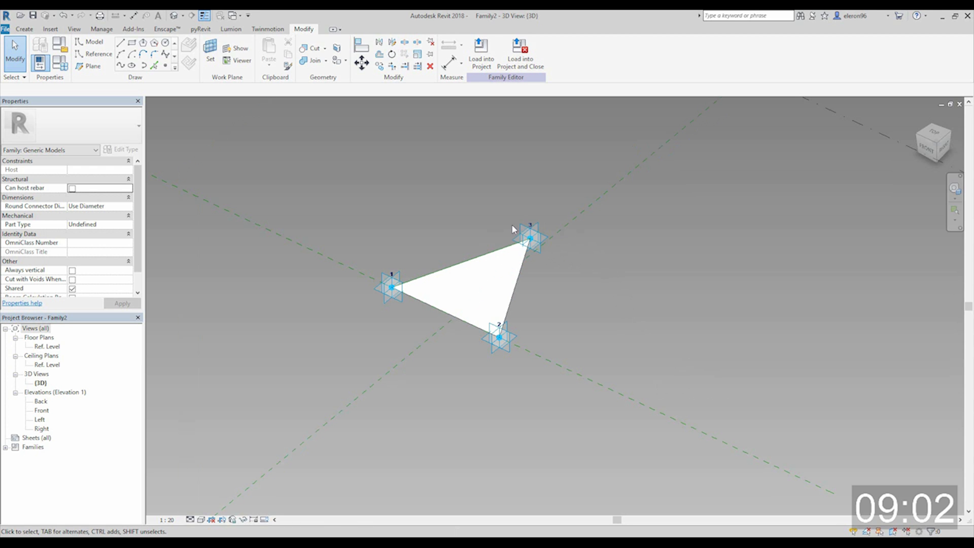
mouse_move(598, 286)
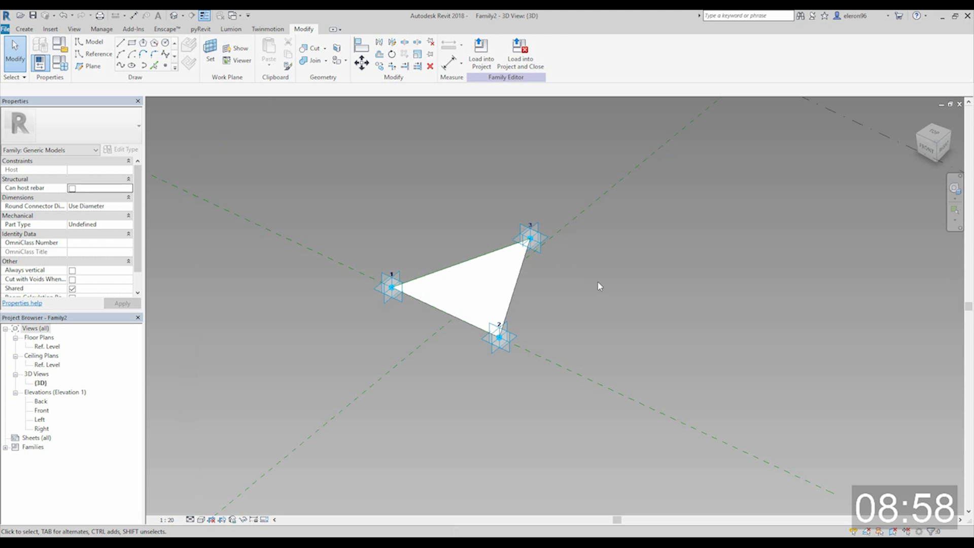
mouse_move(636, 305)
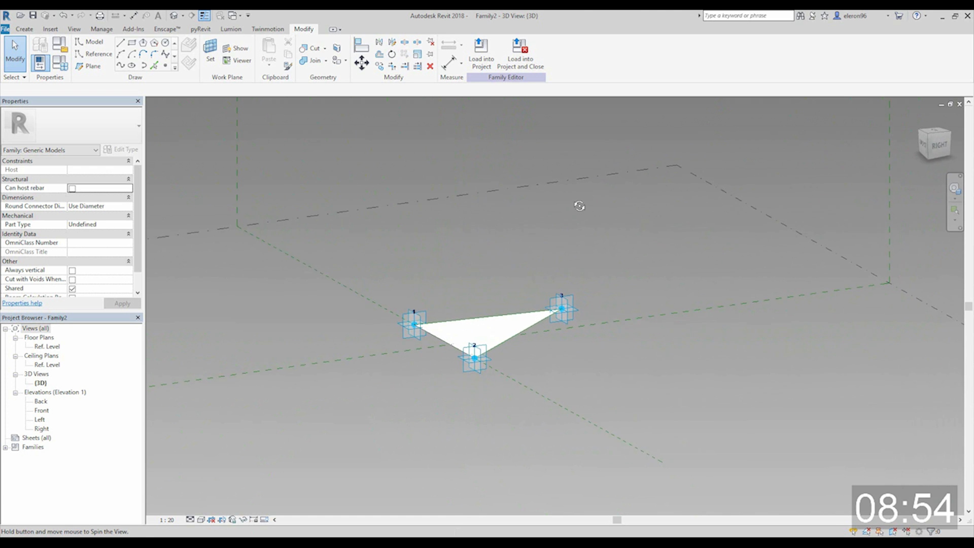
left_click(561, 308)
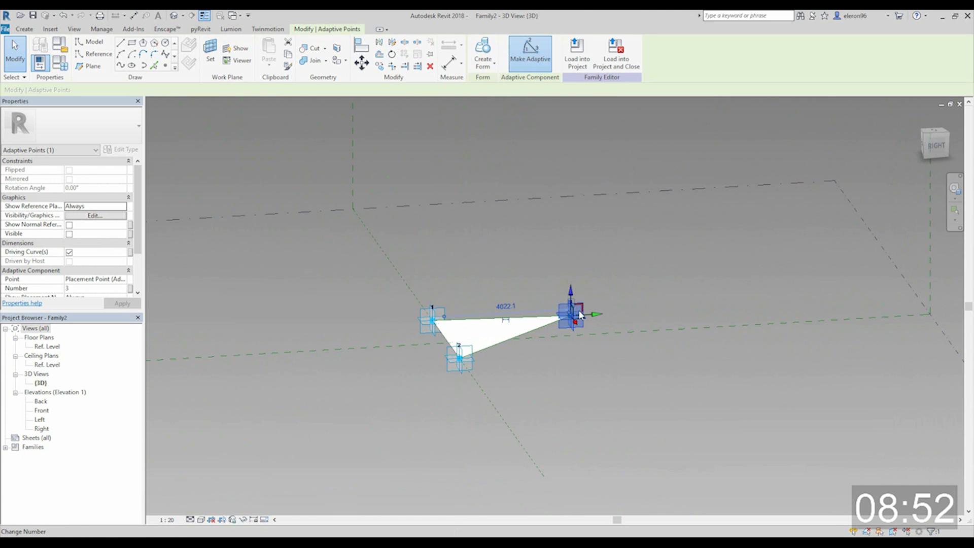
left_click_drag(570, 313, 601, 302)
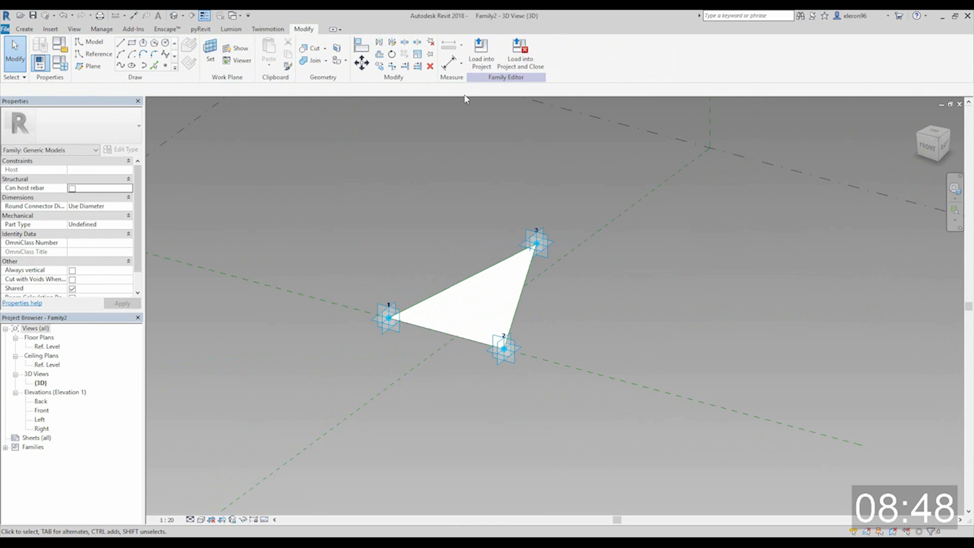
Step: Create a new project based on the Architectural Template
left_click(6, 15)
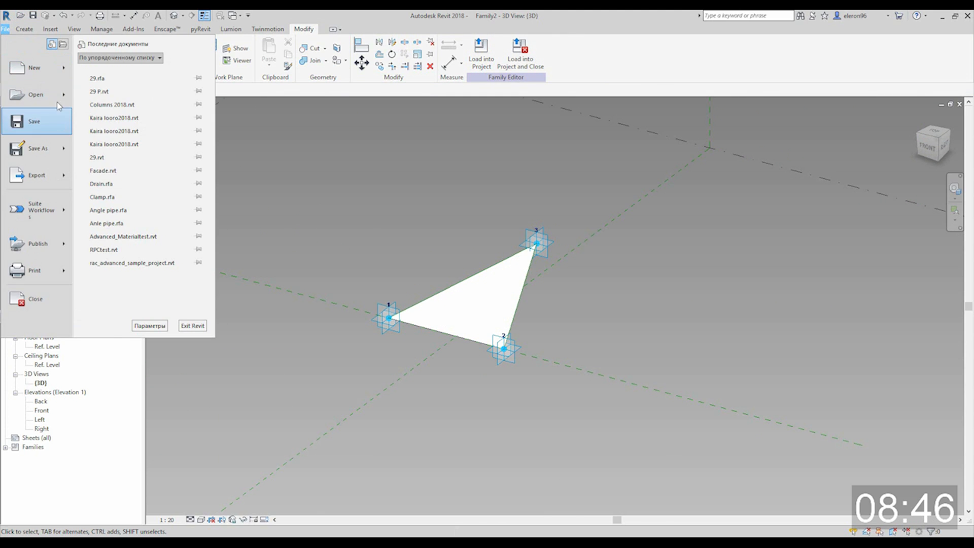
left_click(34, 67)
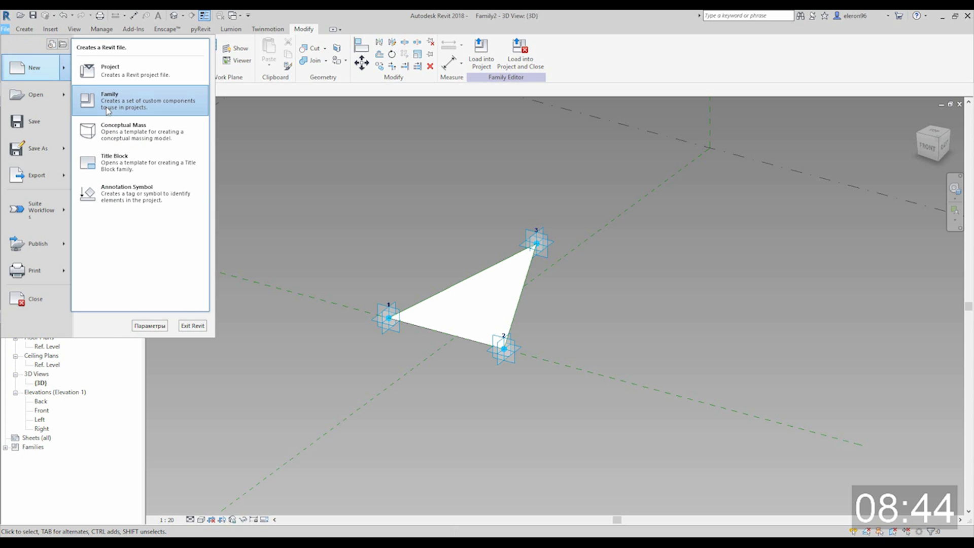
left_click(110, 70)
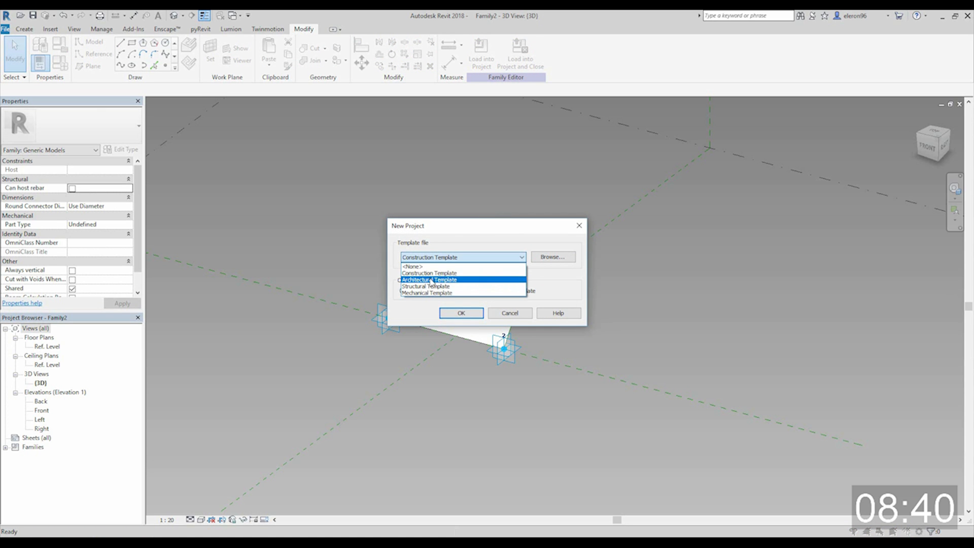
left_click(461, 313)
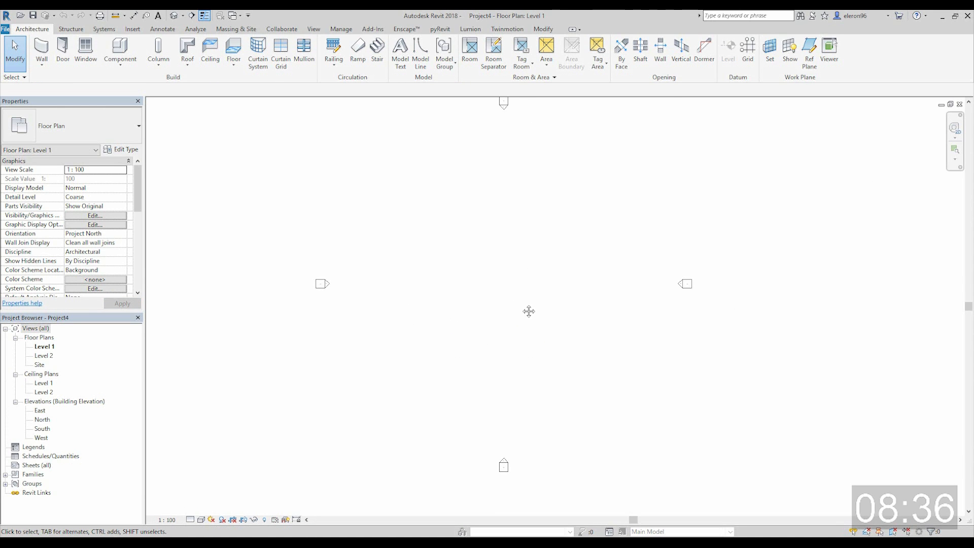
Step: In the East elevation add a level at 7300 and name it Level 3
left_click(39, 410)
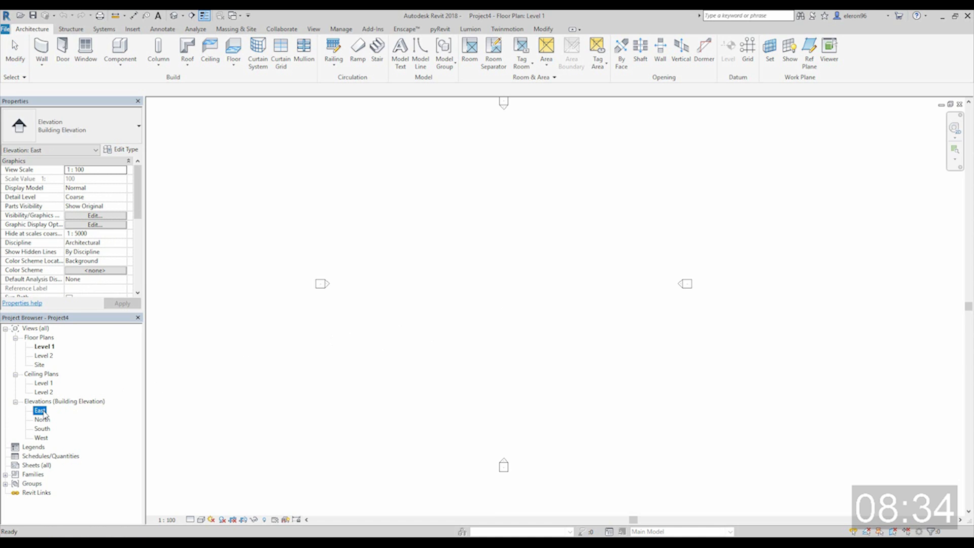
double_click(40, 410)
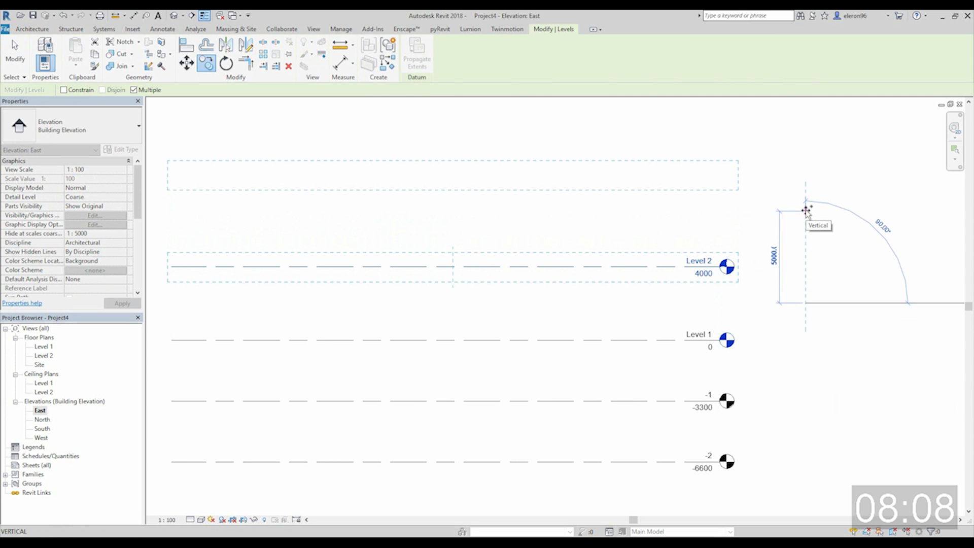
type("33")
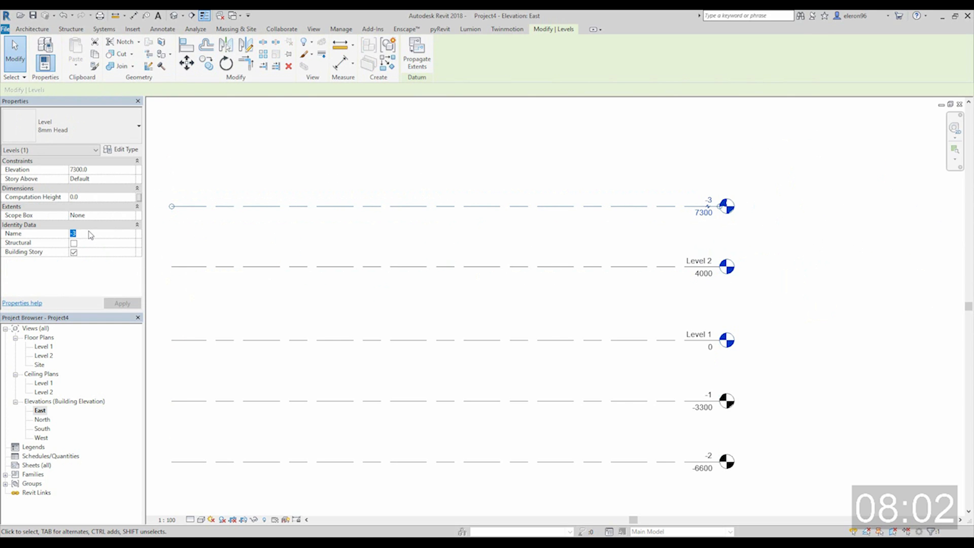
type("Leve")
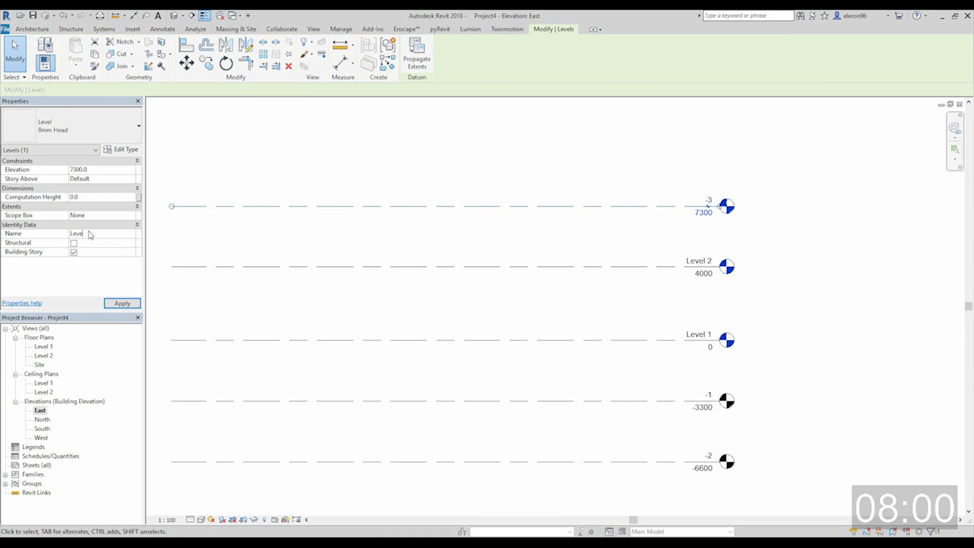
type("Level 3")
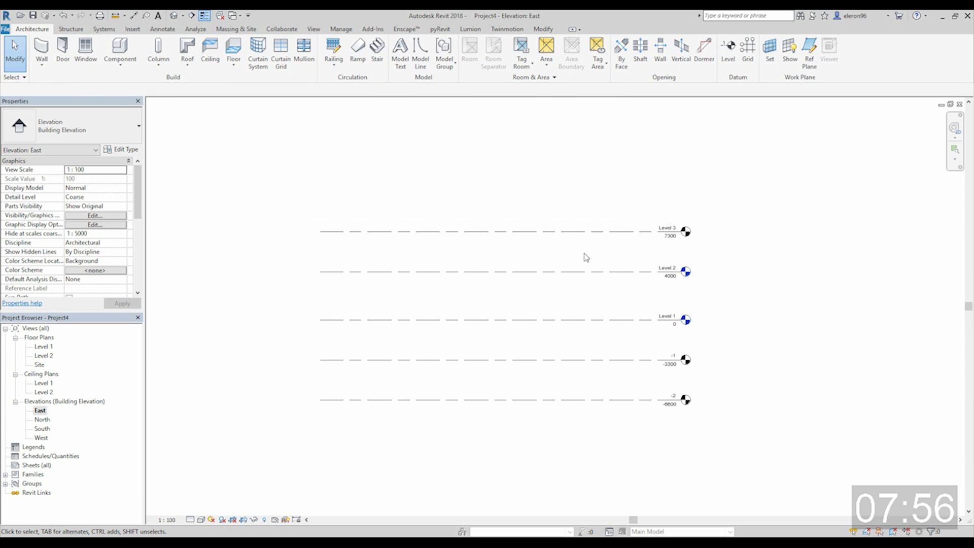
mouse_move(765, 357)
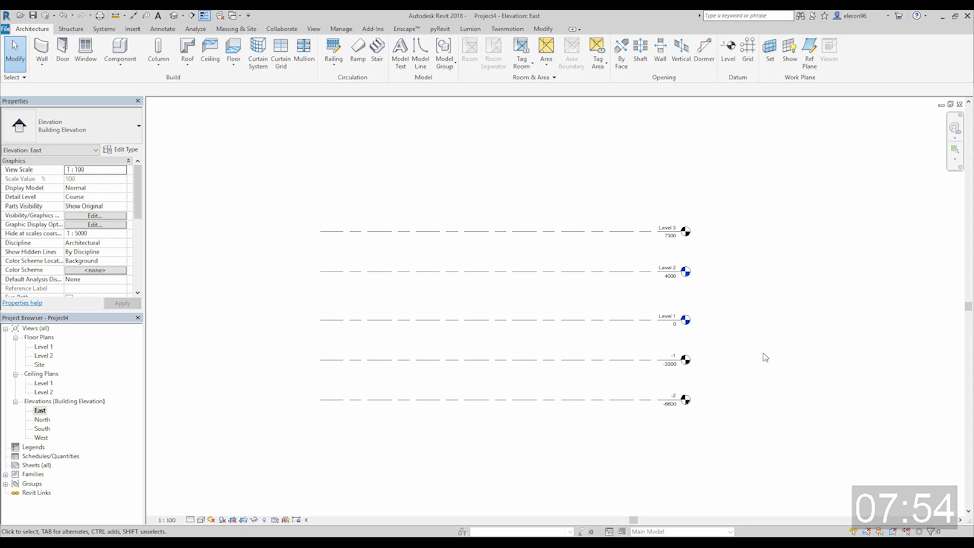
mouse_move(659, 377)
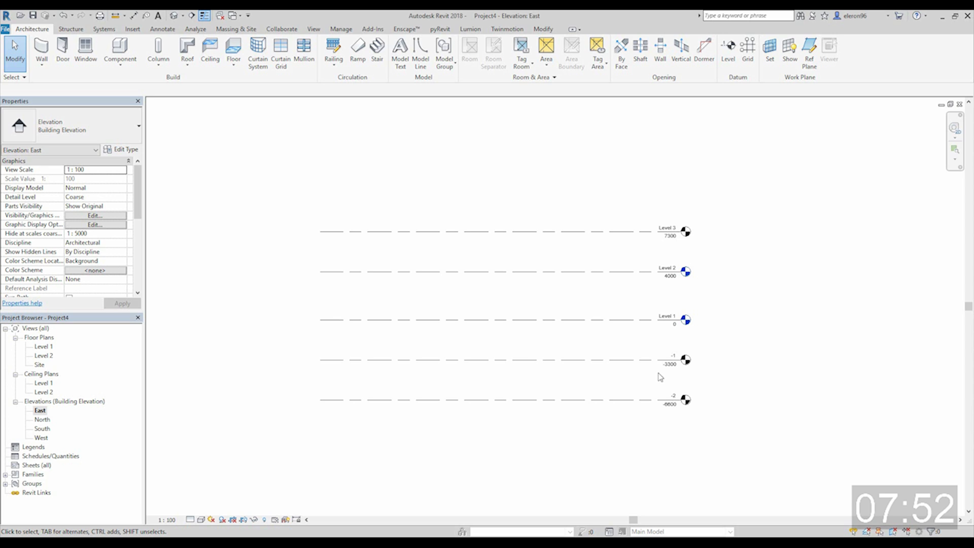
Step: Switch from the Level 1 floor plan to the default 3D view of the slab
double_click(44, 346)
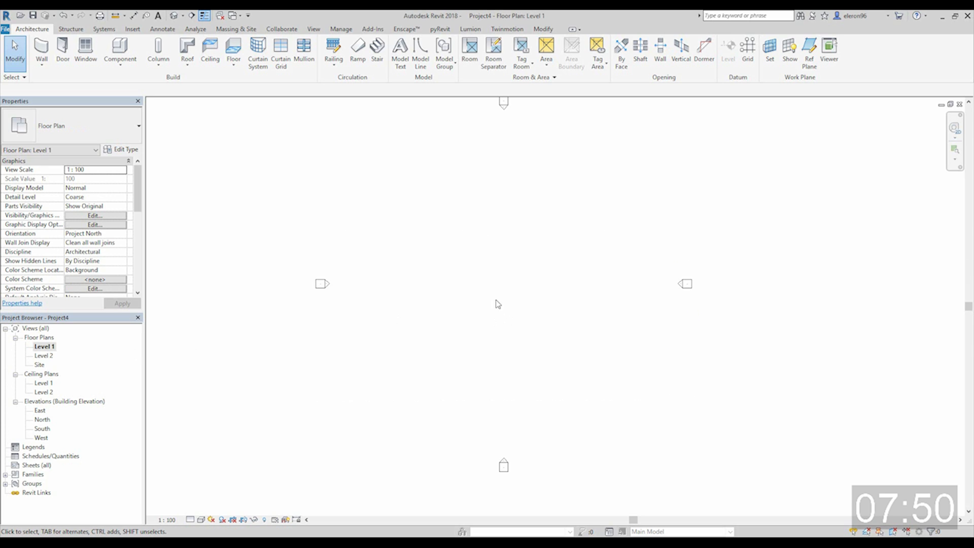
left_click(233, 50)
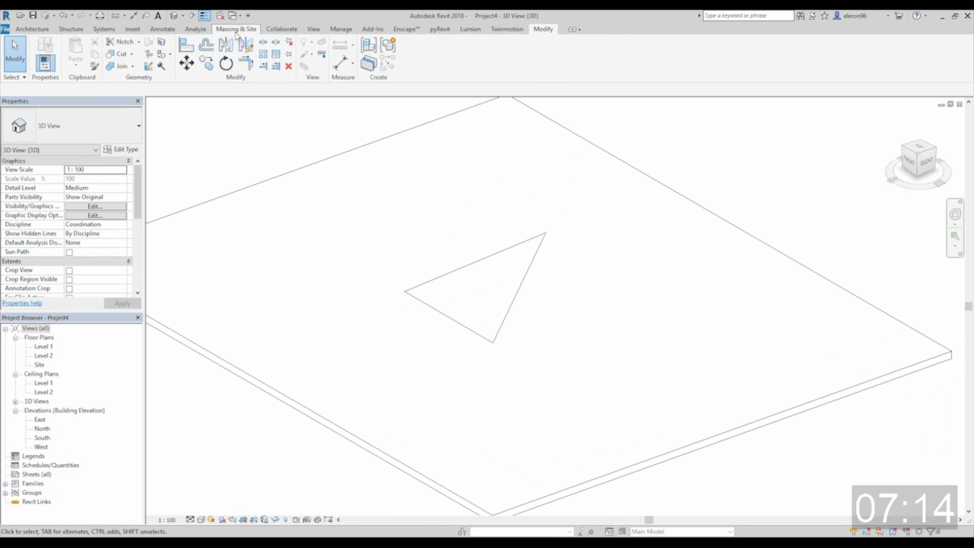
Step: Show mass forms and floors from the Massing & Site tools
left_click(235, 30)
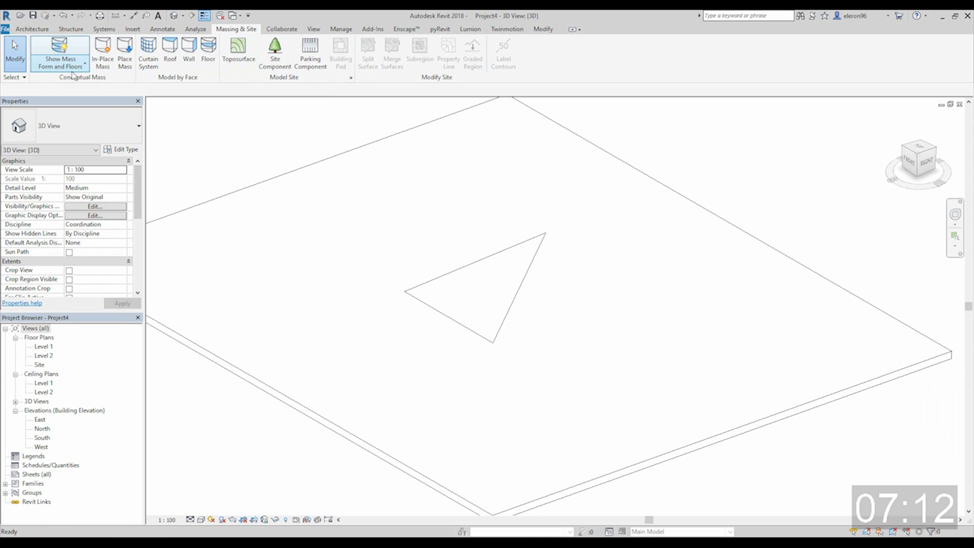
left_click(102, 53)
type("1")
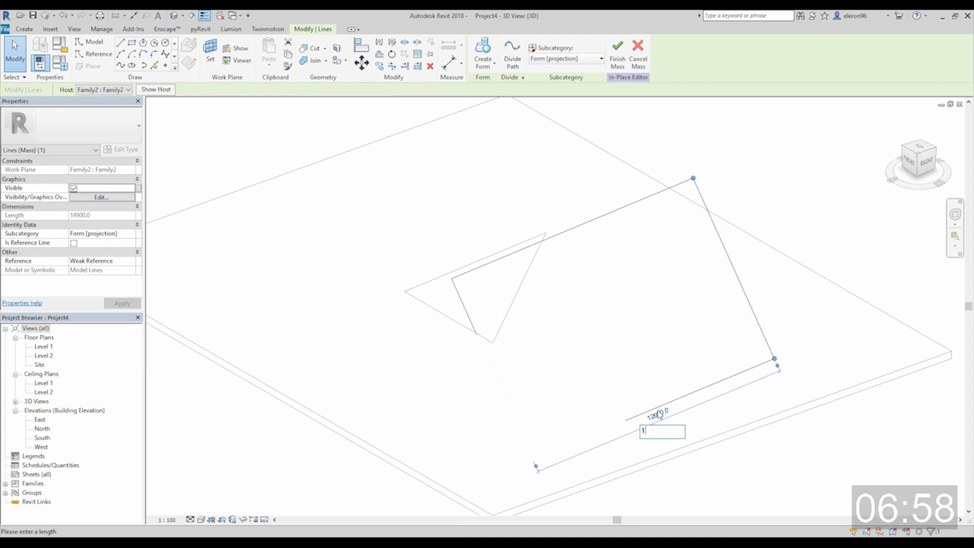
Step: Extrude the sketched tilted rectangle into a solid box form
type("2")
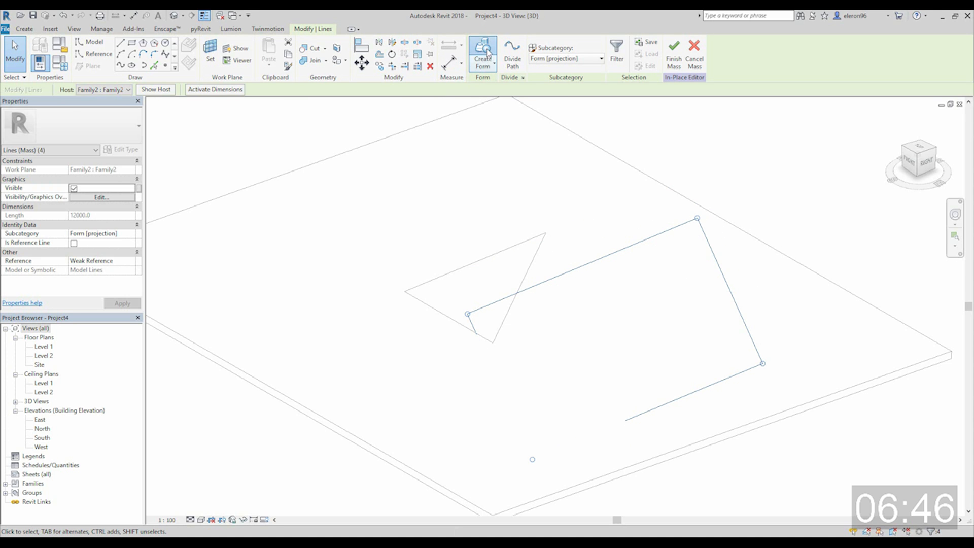
left_click(482, 54)
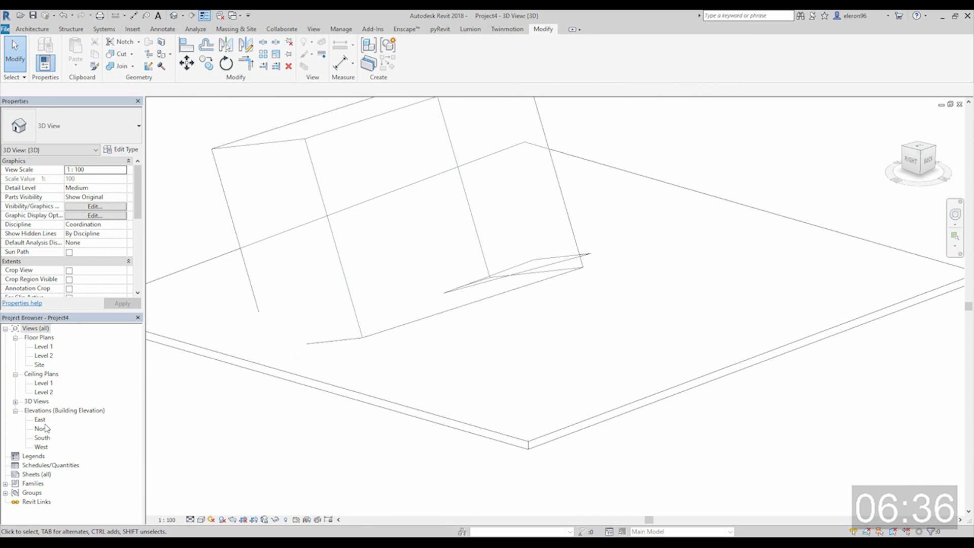
Step: Select the box mass in the East elevation and lower it below Level 1
double_click(39, 419)
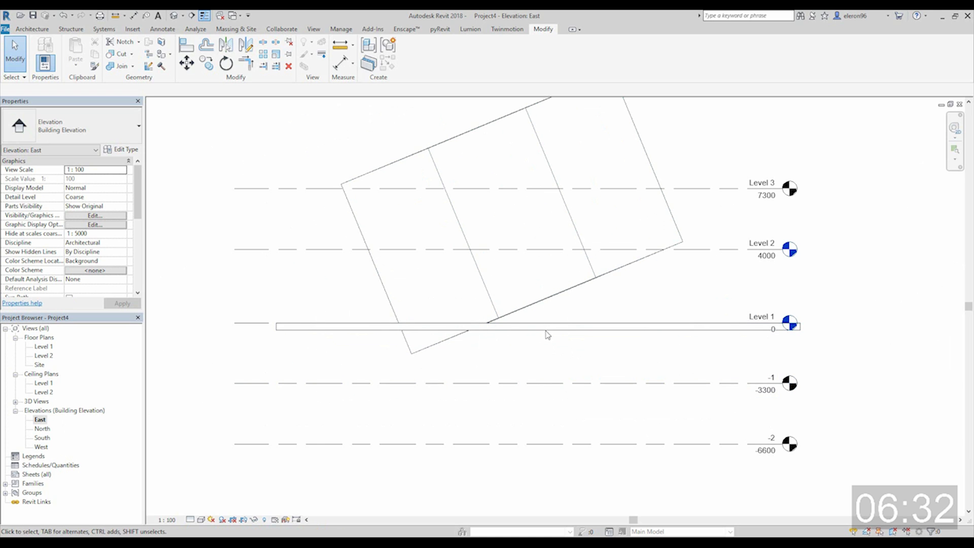
left_click(541, 300)
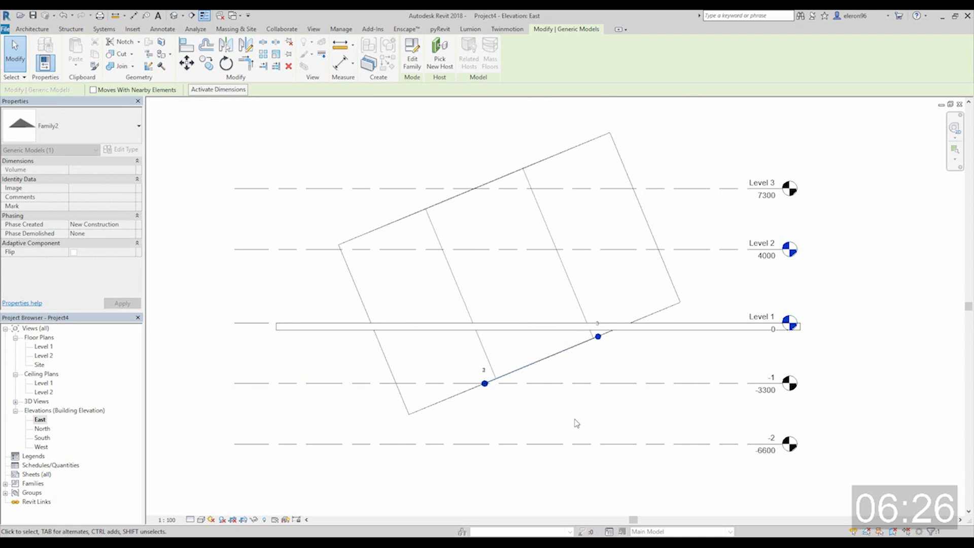
mouse_move(520, 384)
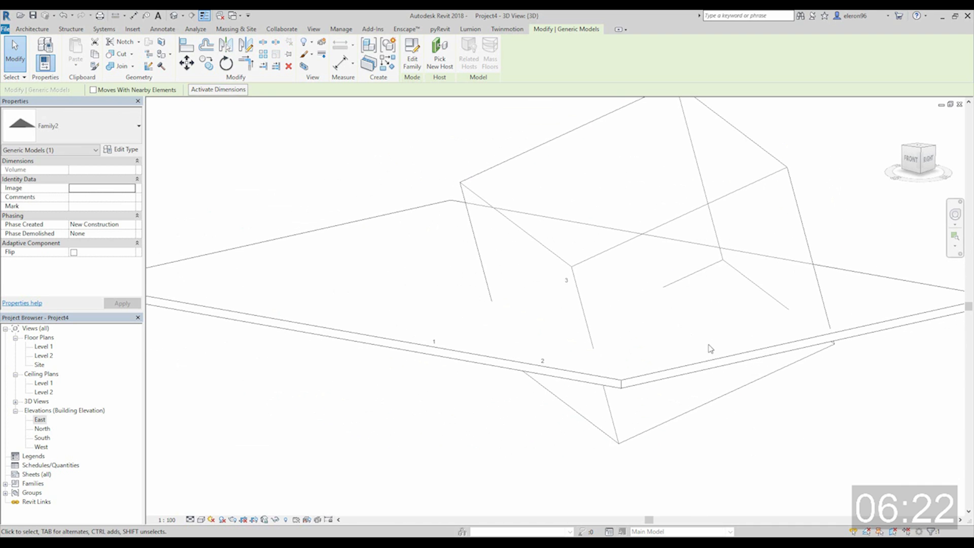
left_click(199, 520)
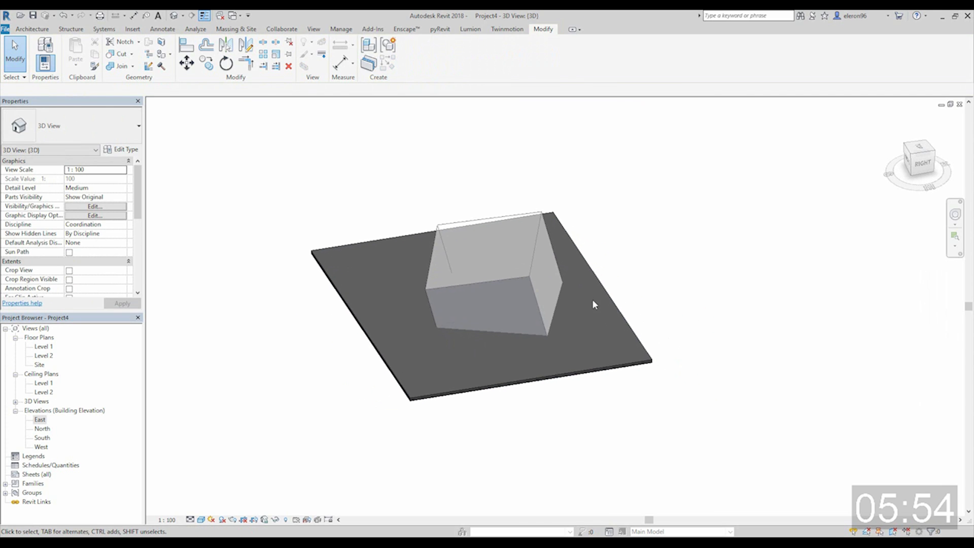
Step: Show the box mass and ground slab shaded and fit the whole model in the 3D view
left_click(235, 28)
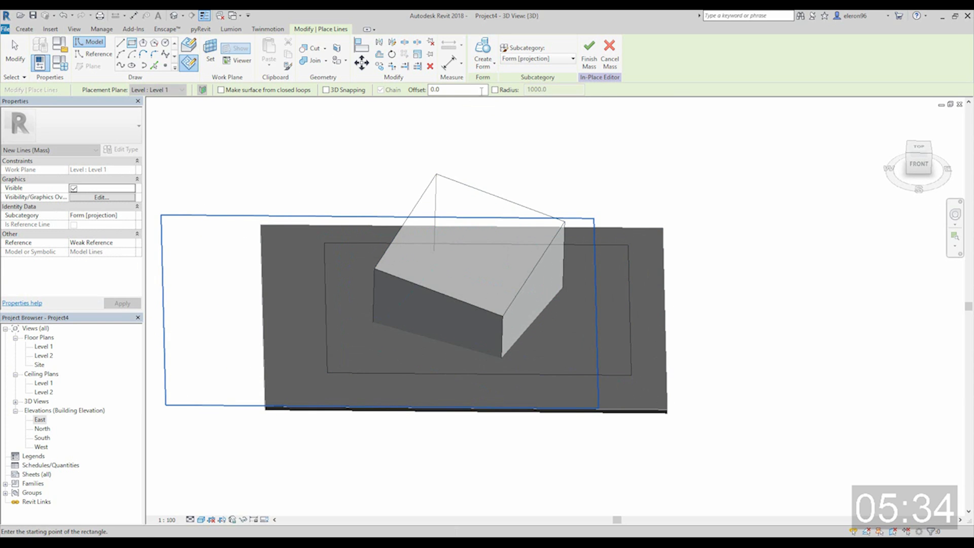
Step: Turn the sketched rectangle into a void form cutting the mass off at ground level, then inspect it
left_click(483, 50)
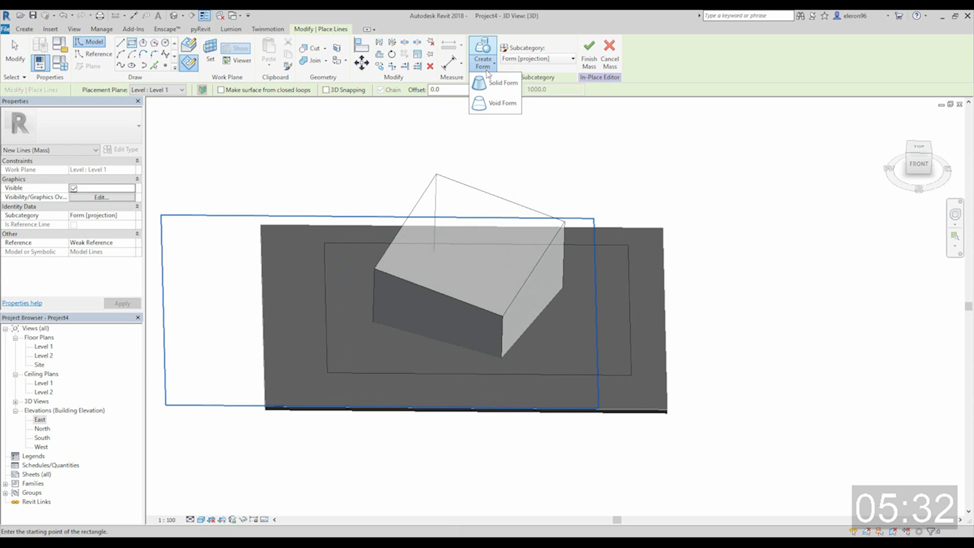
left_click(502, 82)
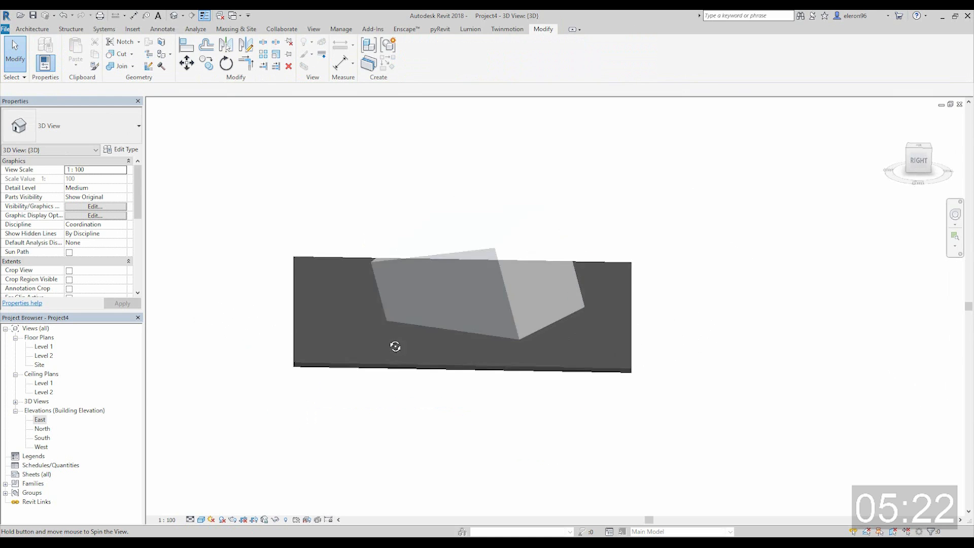
left_click_drag(394, 346, 402, 204)
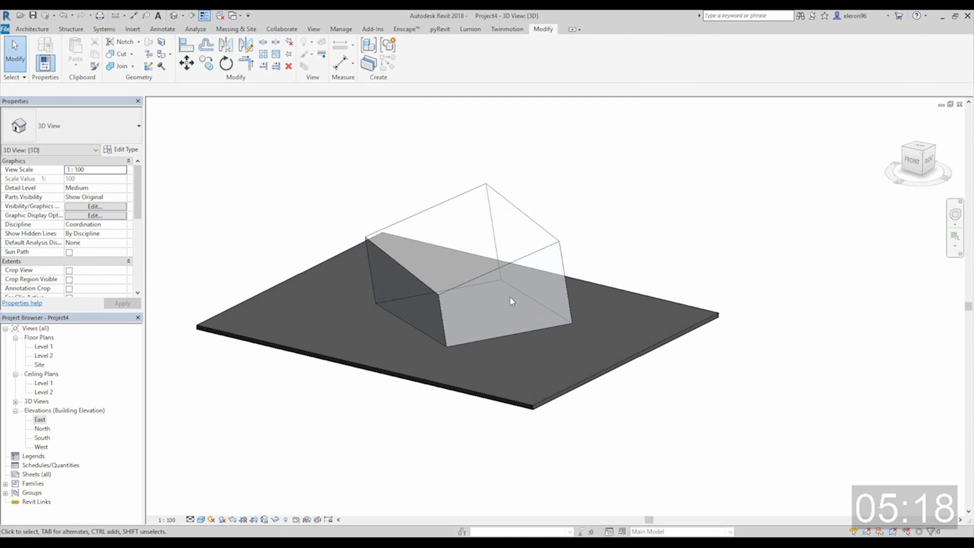
left_click_drag(510, 302, 609, 294)
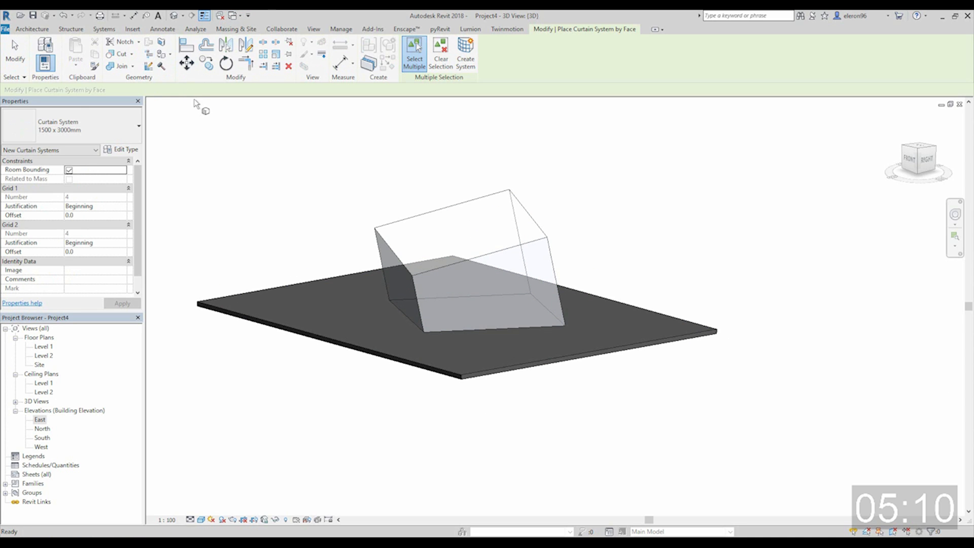
Step: Give the curtain system type 1200 grid spacing with 200 offset and solid panels
left_click(123, 149)
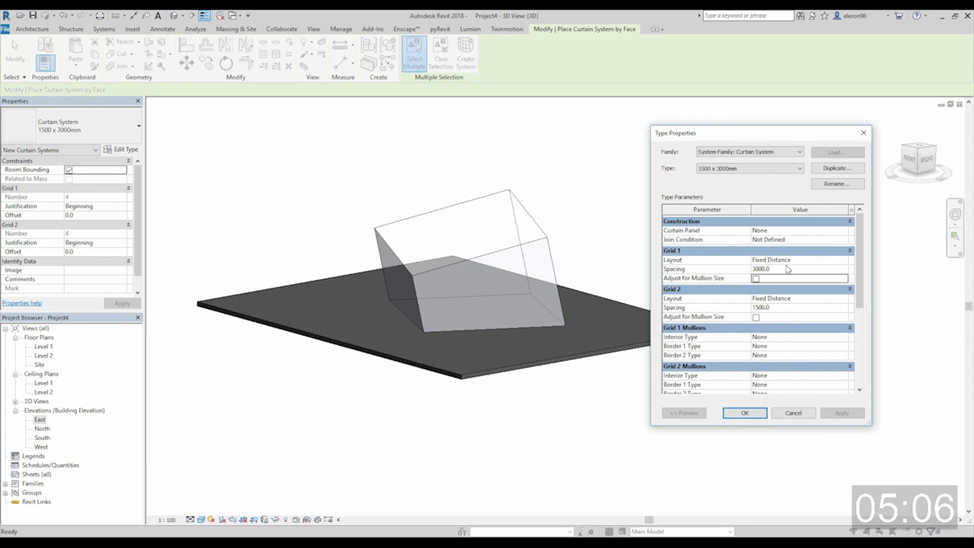
type("1200")
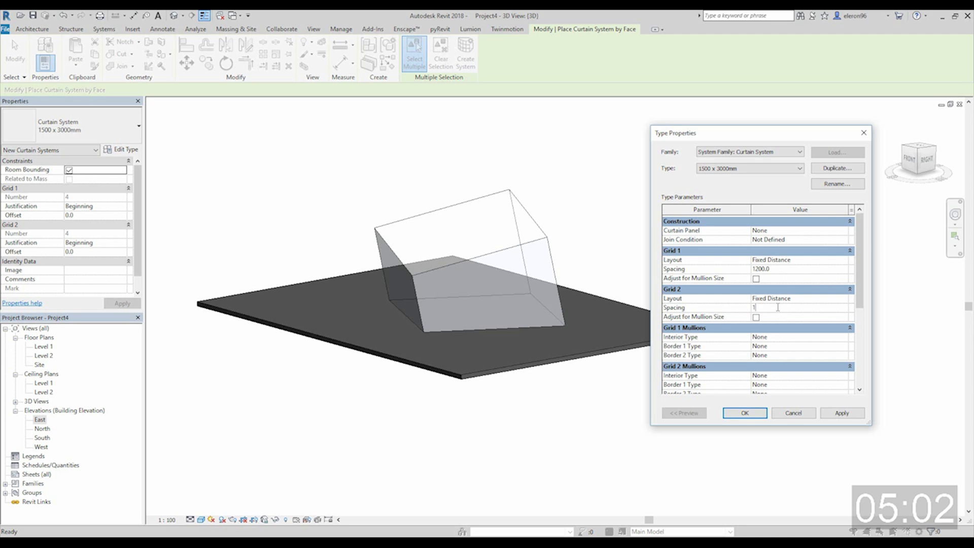
type("200")
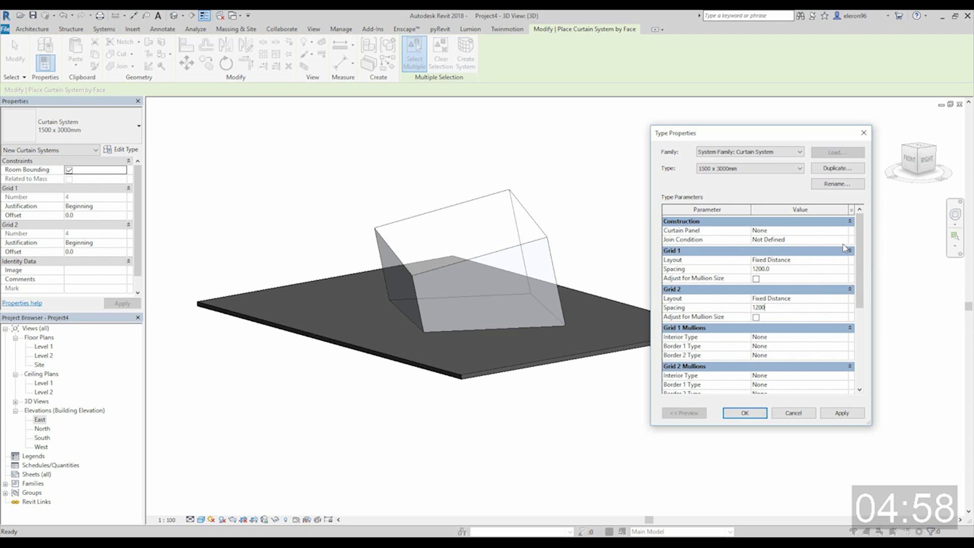
left_click(843, 230)
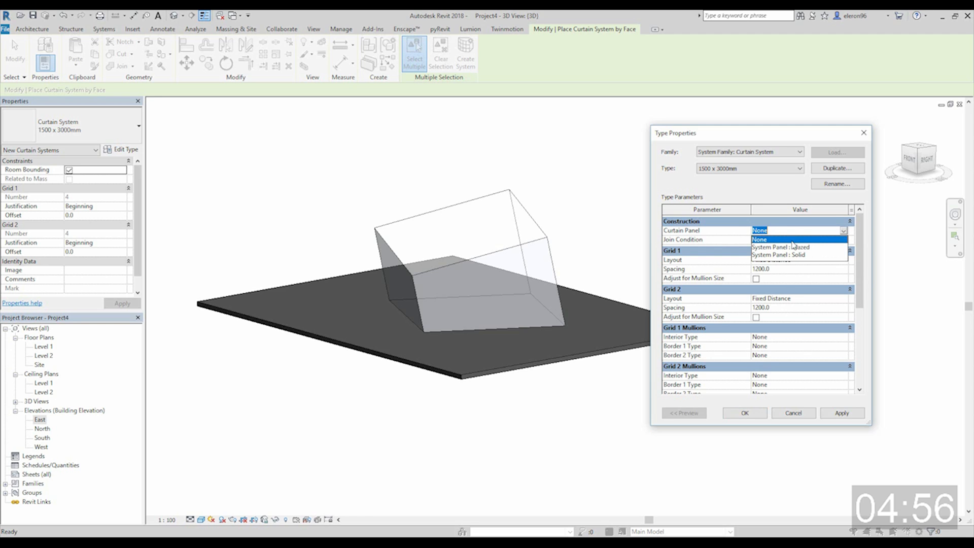
left_click(778, 255)
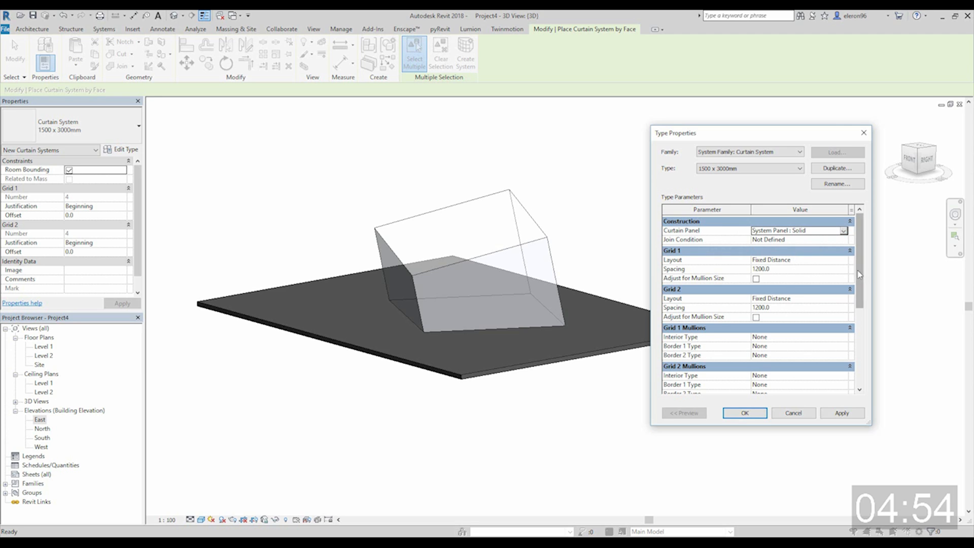
Step: Set Grid 1 interior and border mullions to Rectangular Mullion 30mm Square and confirm
scroll("down", 3)
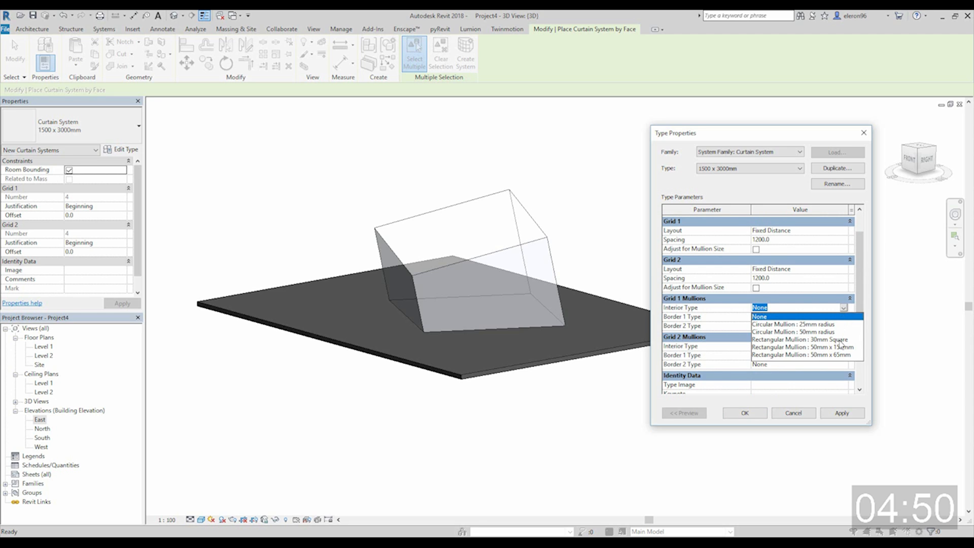
left_click(805, 340)
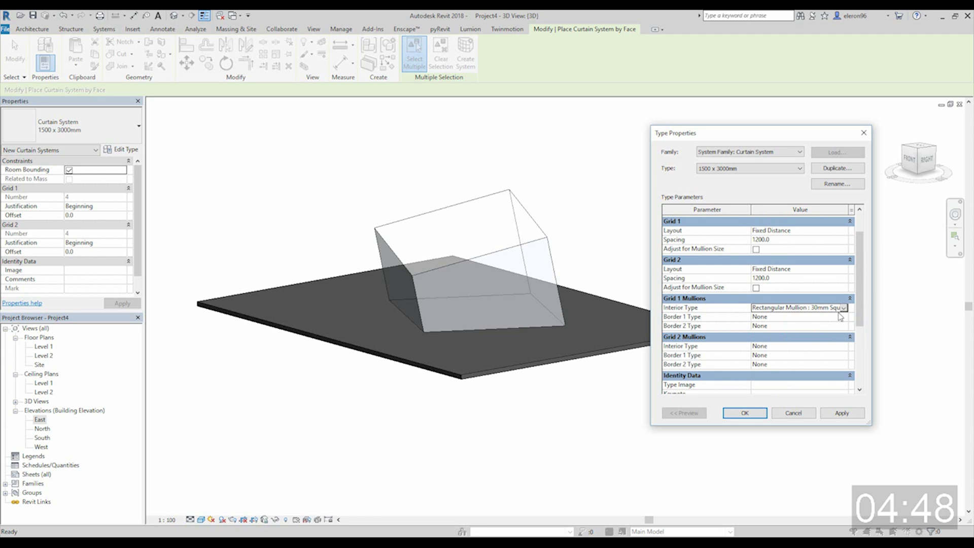
left_click(799, 317)
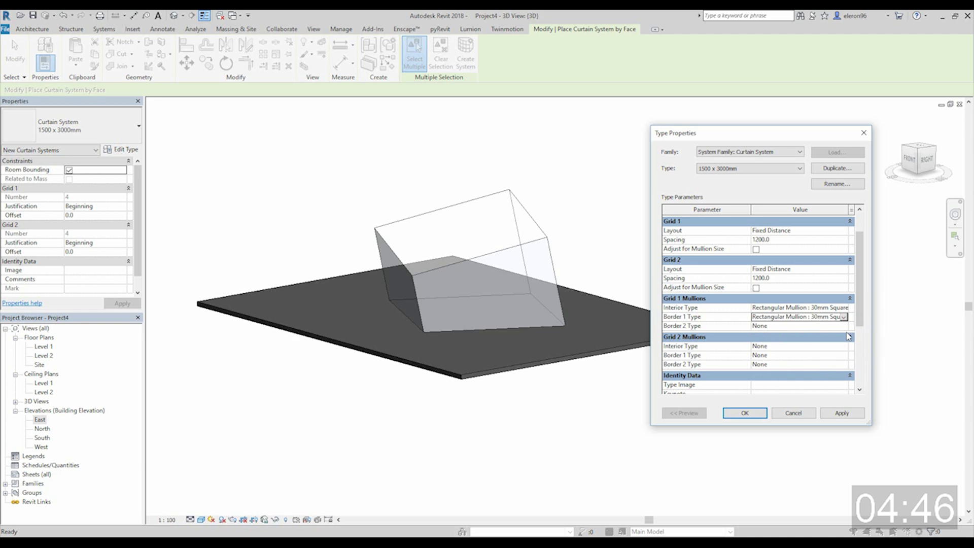
left_click(843, 346)
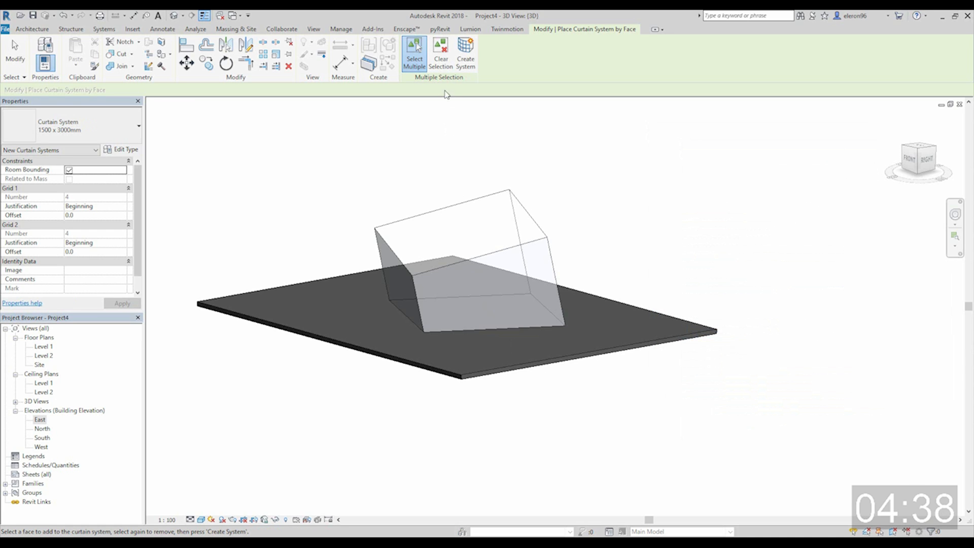
mouse_move(425, 243)
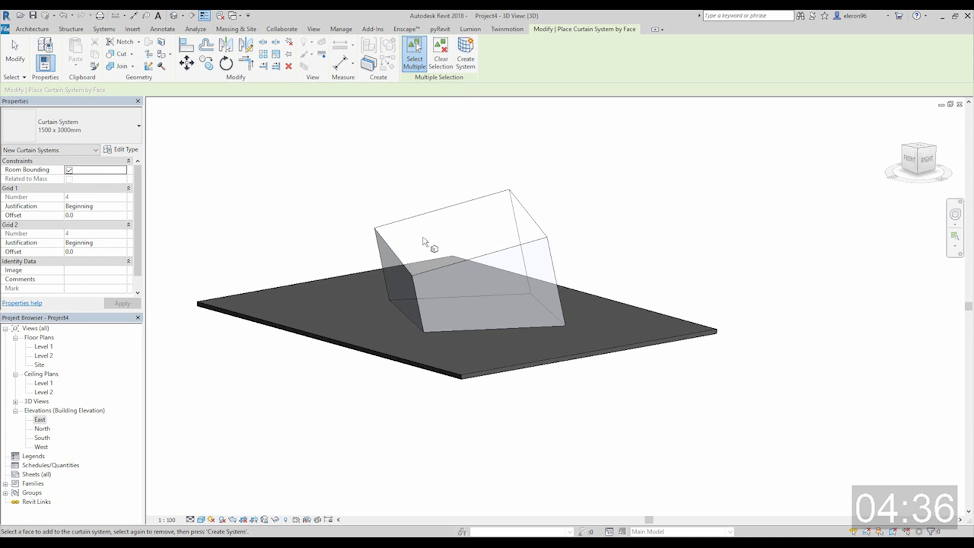
Step: Pick the mass's side and top faces and create the curtain system on them
left_click(433, 275)
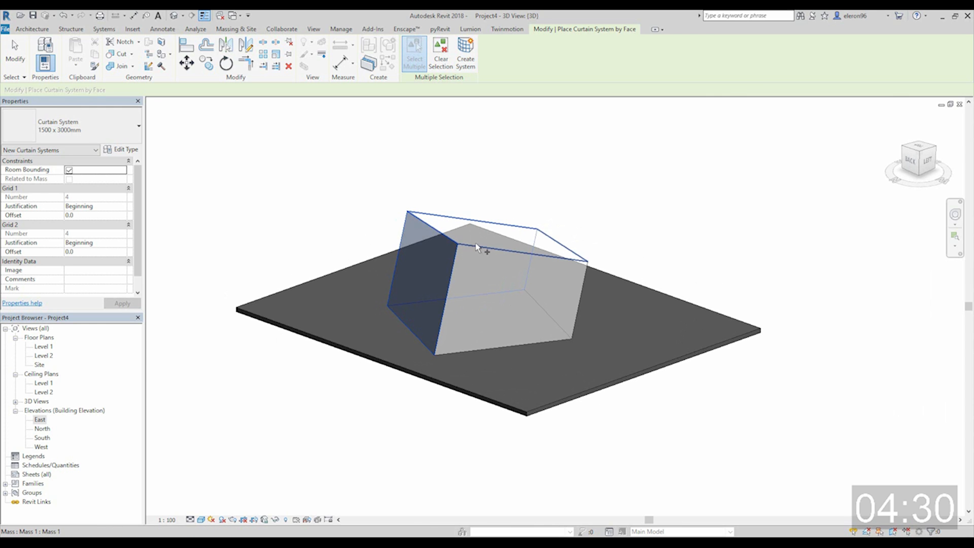
left_click(485, 286)
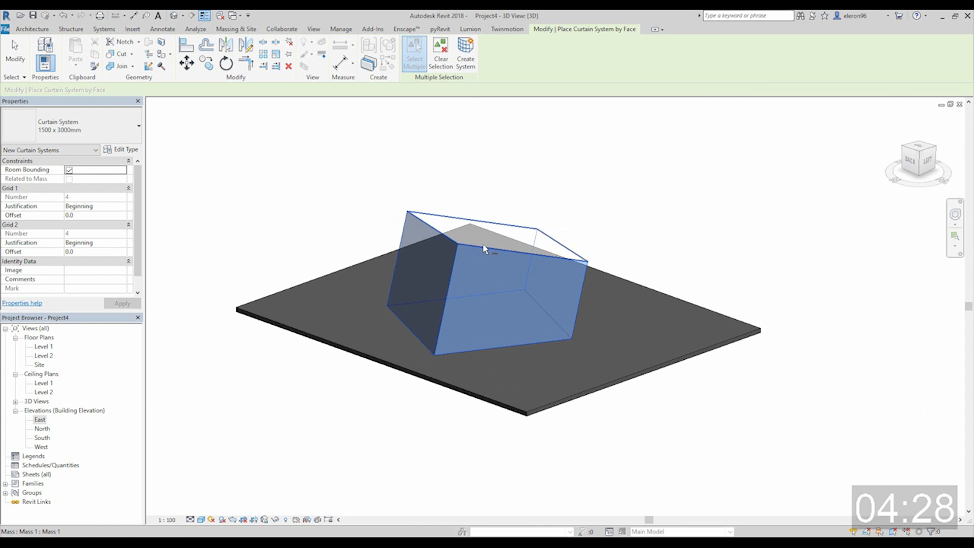
left_click_drag(485, 248, 578, 283)
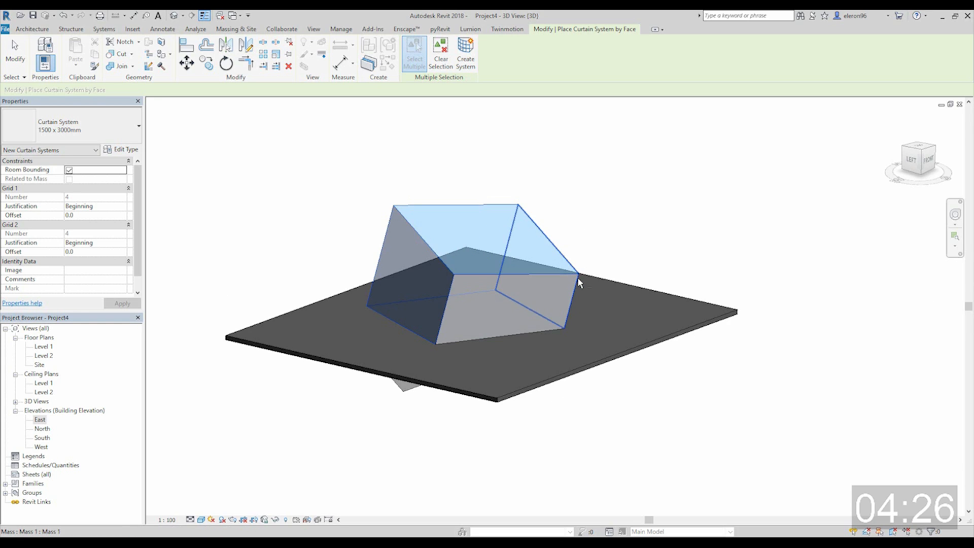
left_click(512, 299)
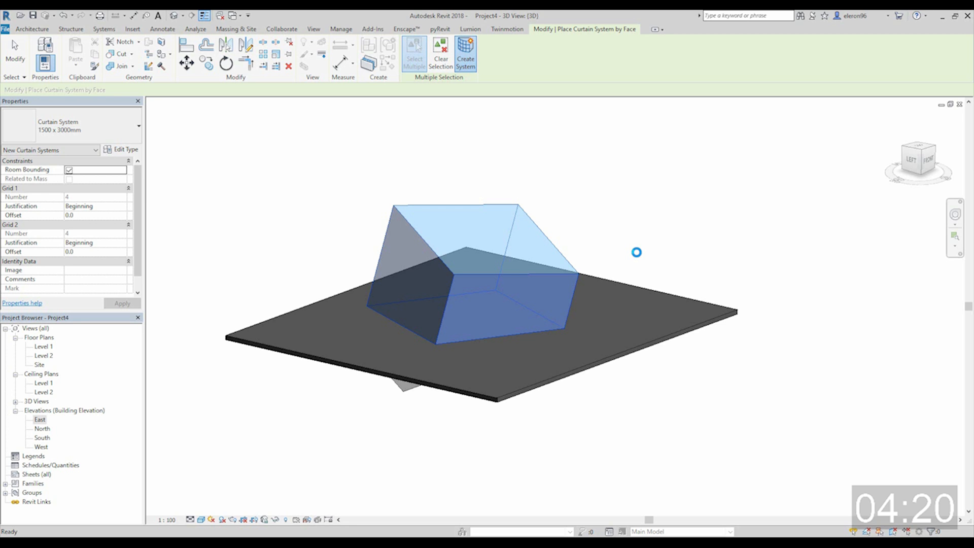
left_click(466, 53)
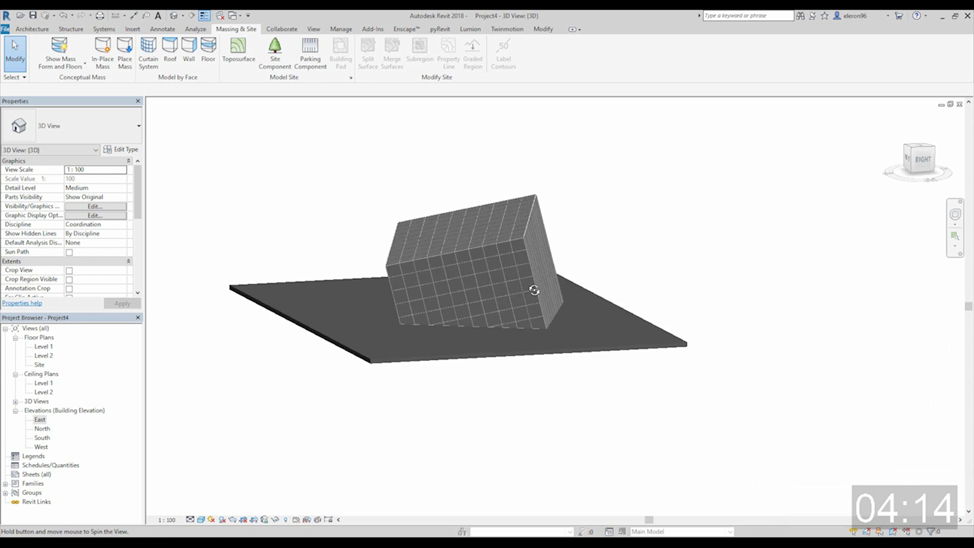
left_click_drag(535, 289, 532, 295)
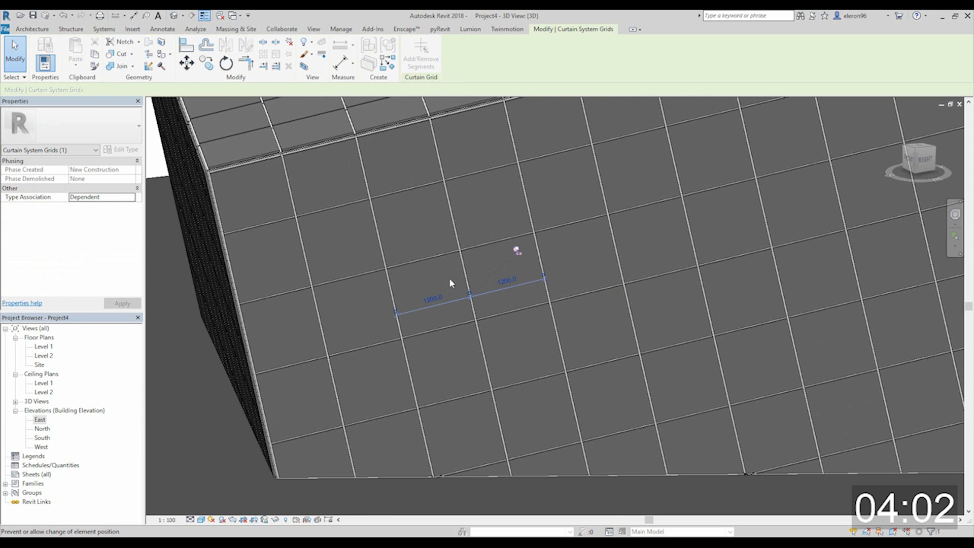
left_click(435, 292)
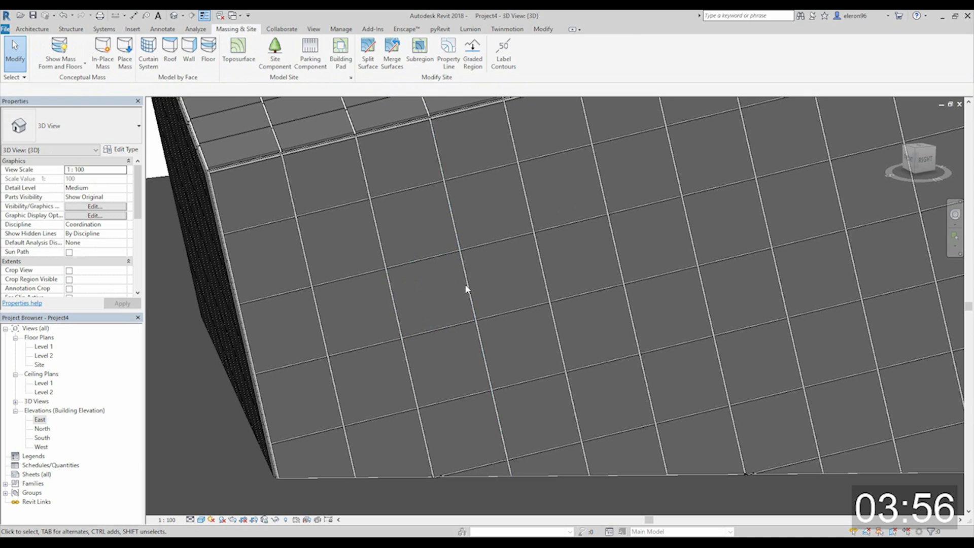
left_click(433, 295)
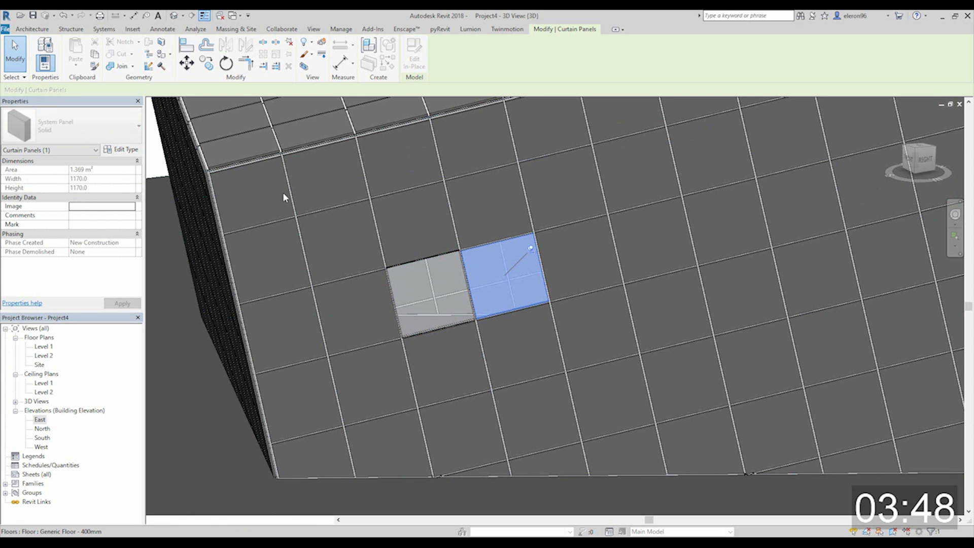
left_click(96, 125)
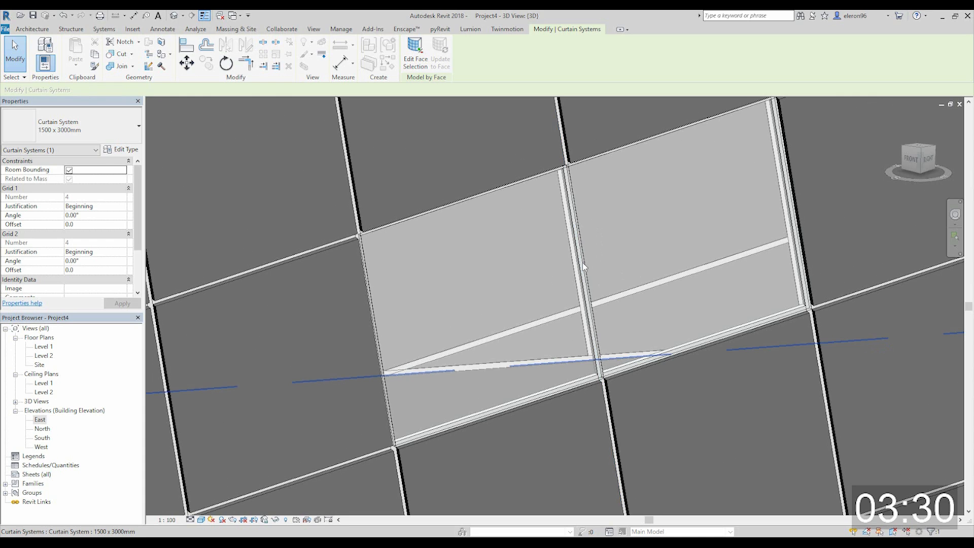
left_click(582, 267)
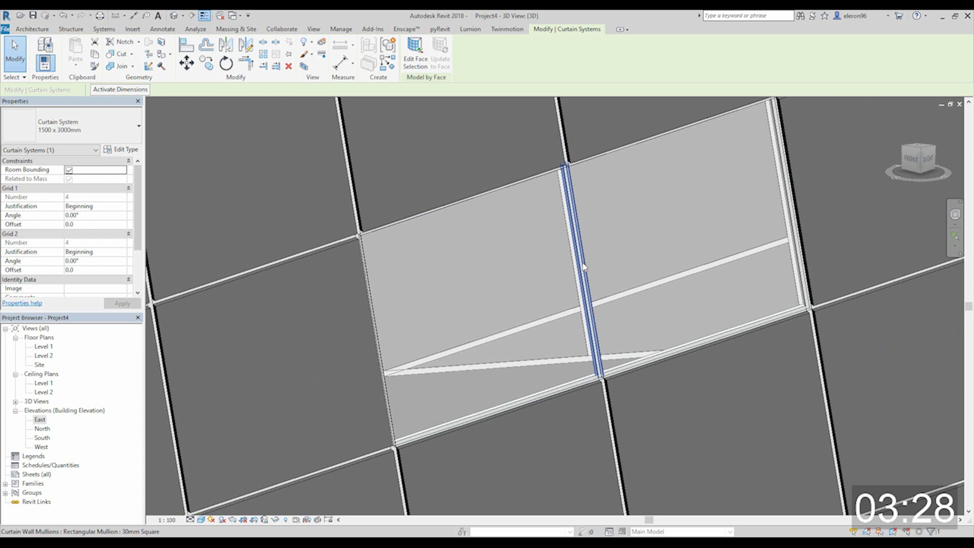
left_click(583, 267)
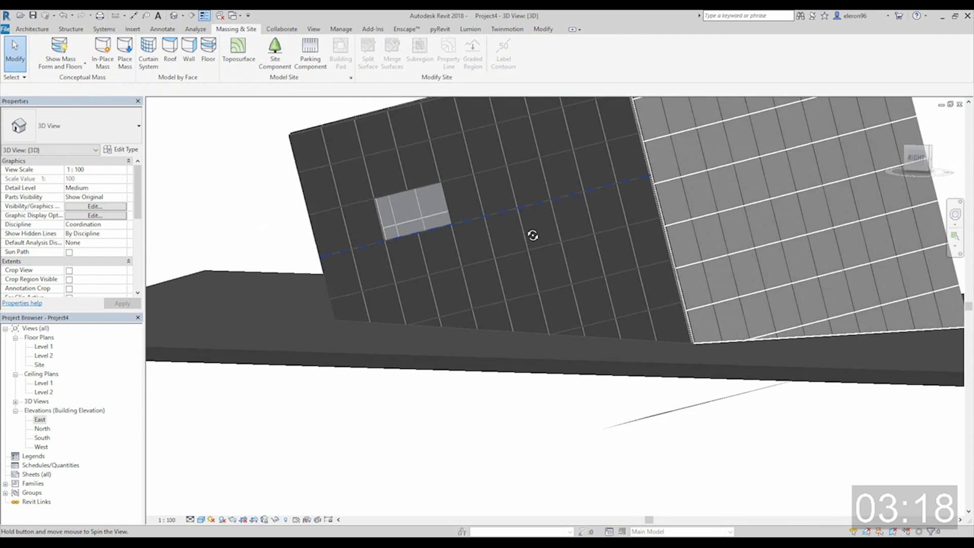
left_click_drag(533, 234, 527, 260)
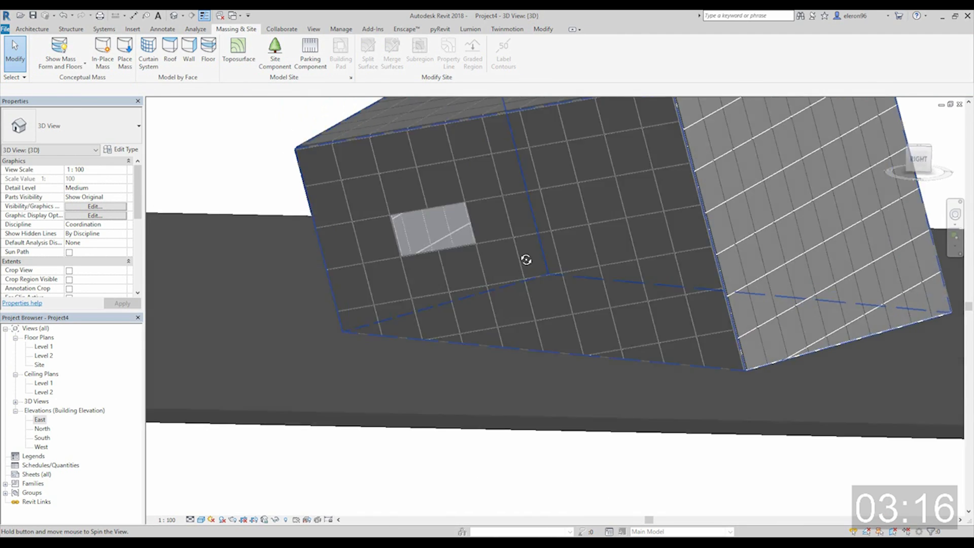
left_click_drag(527, 261, 583, 276)
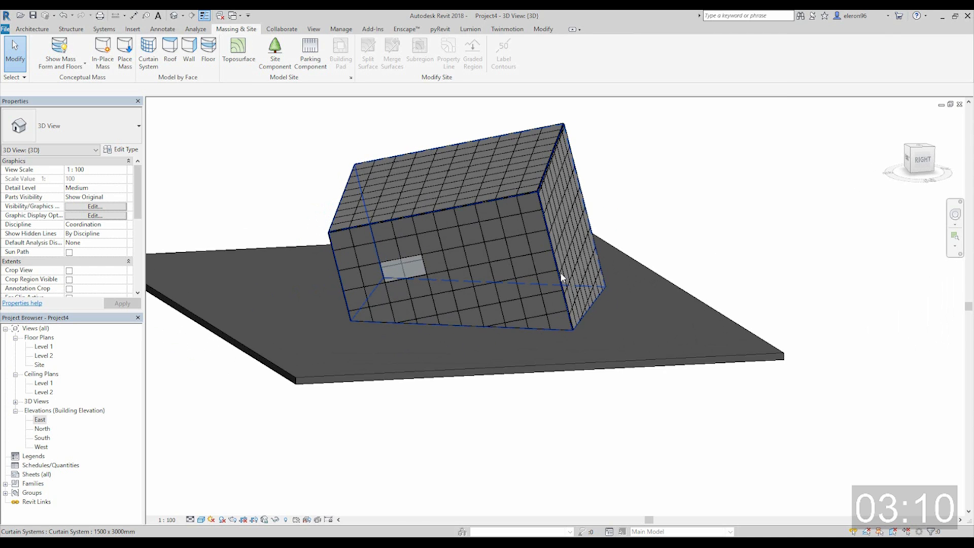
mouse_move(559, 277)
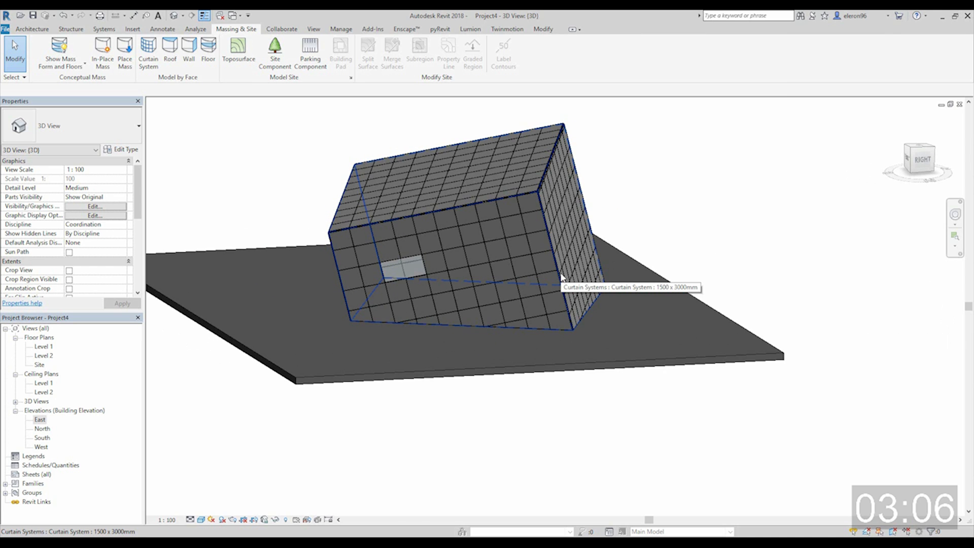
double_click(43, 428)
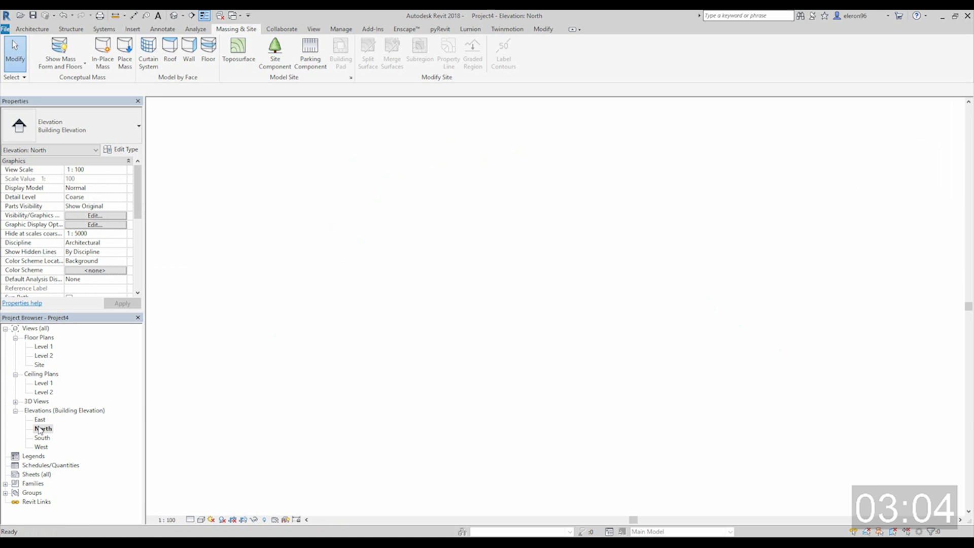
double_click(40, 419)
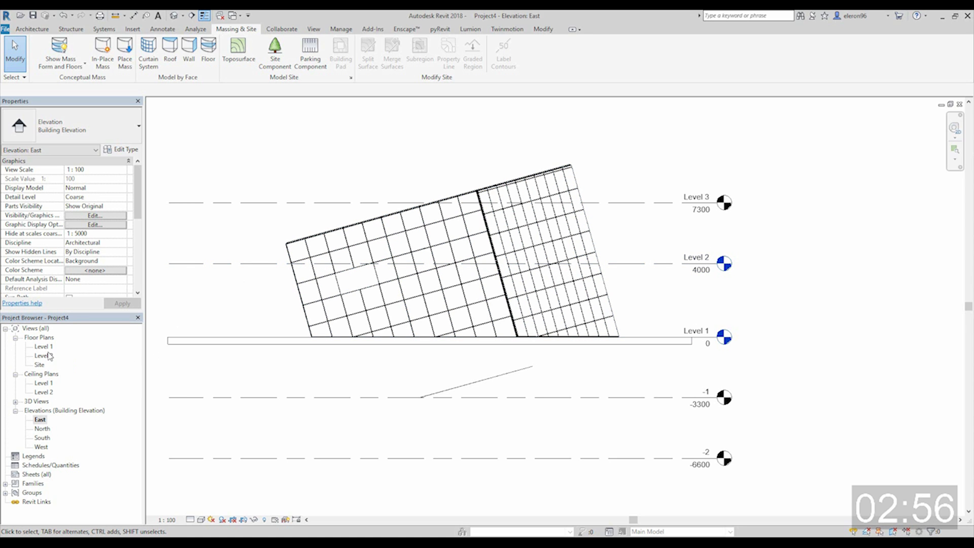
mouse_move(203, 522)
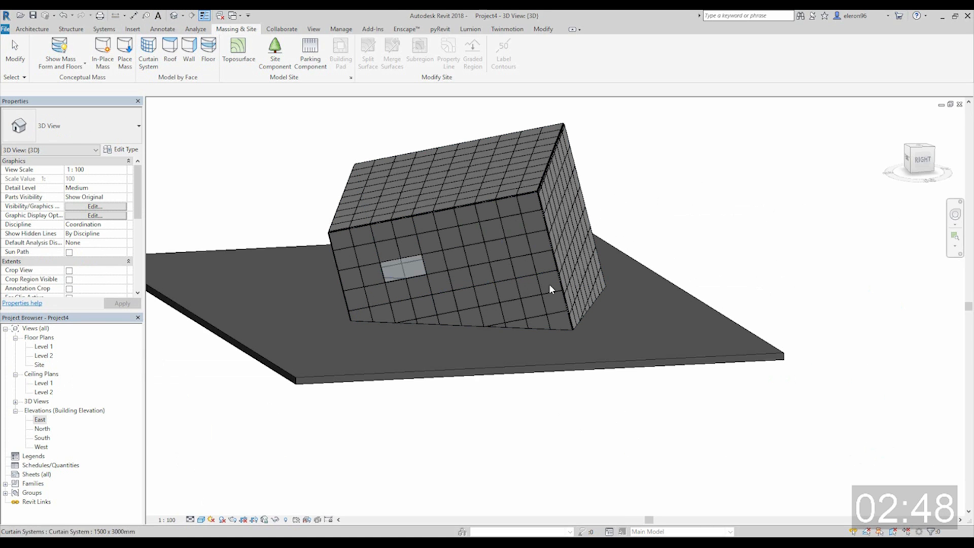
Step: Show the model as wireframe and filter the selection down to the mass only
left_click(201, 519)
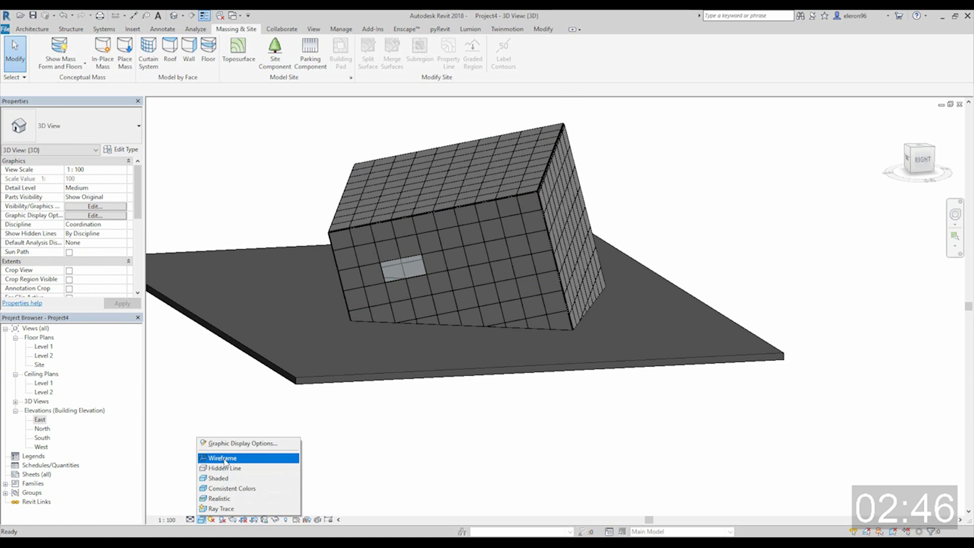
left_click(222, 457)
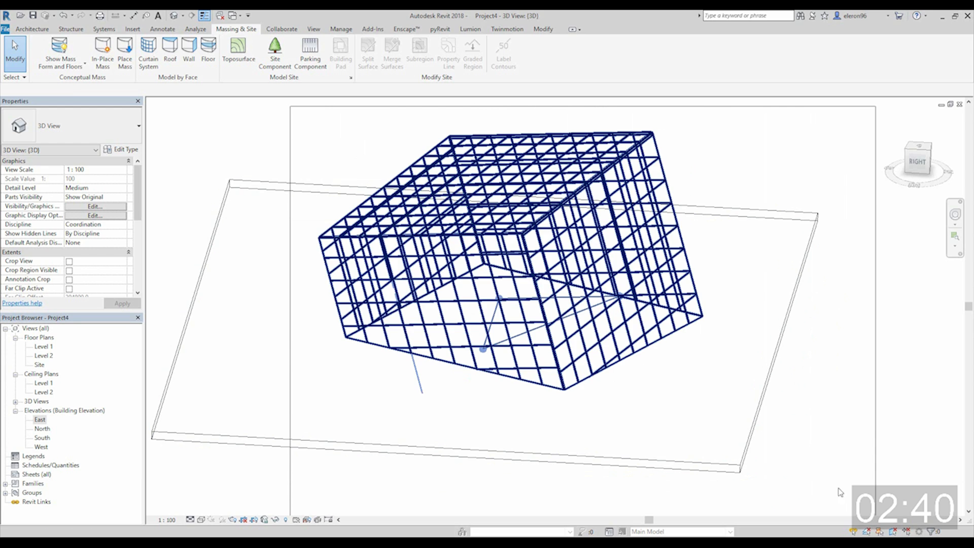
left_click(453, 46)
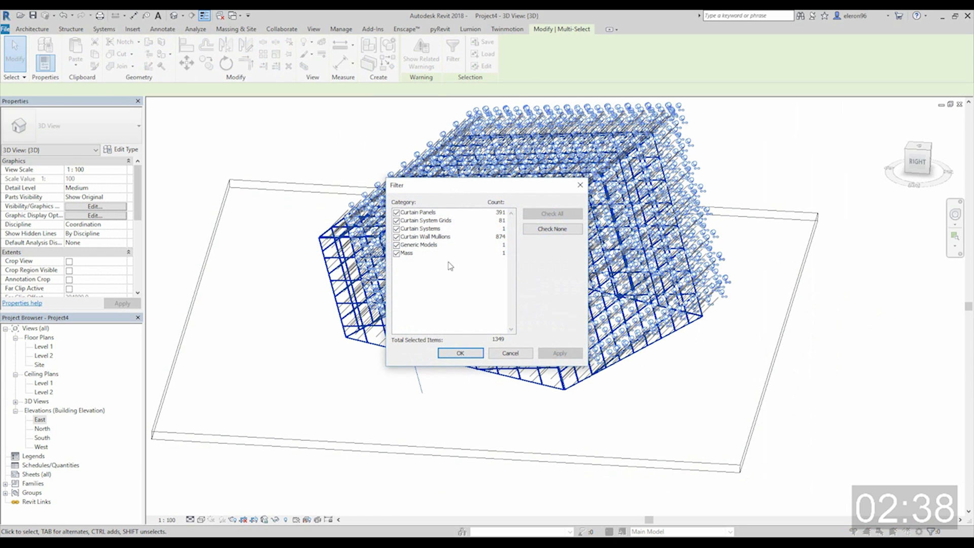
left_click(552, 229)
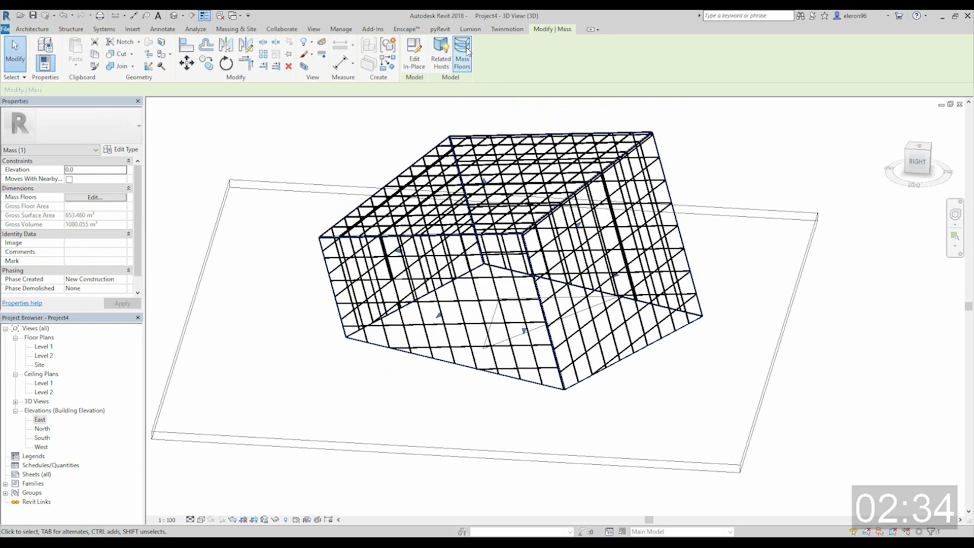
Step: Assign a mass floor at Level 2, giving a gross floor area of 149.442 m²
left_click(462, 53)
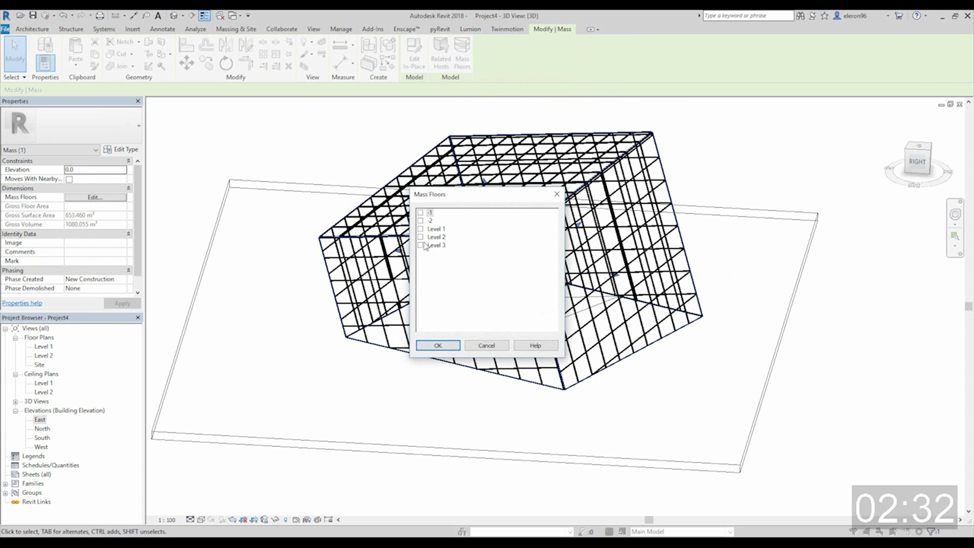
mouse_move(444, 243)
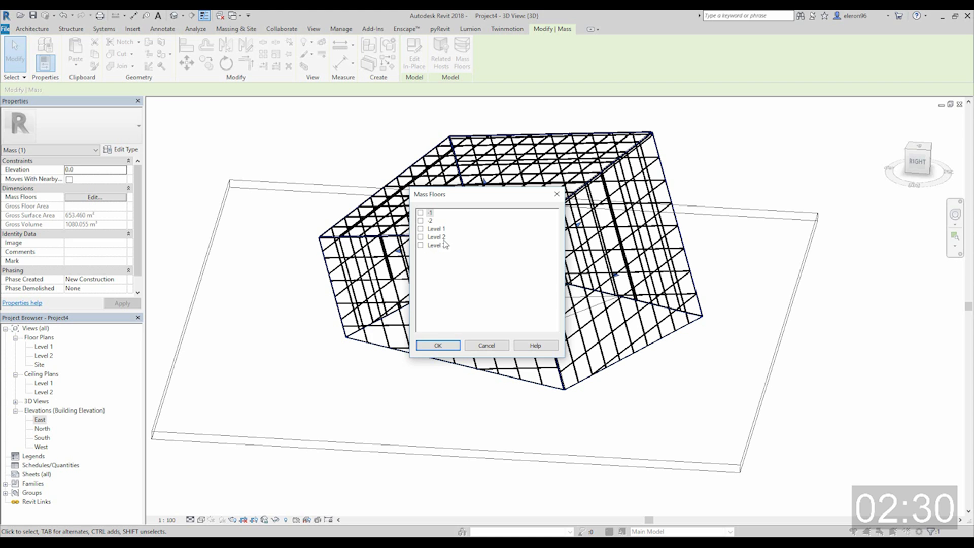
left_click(437, 345)
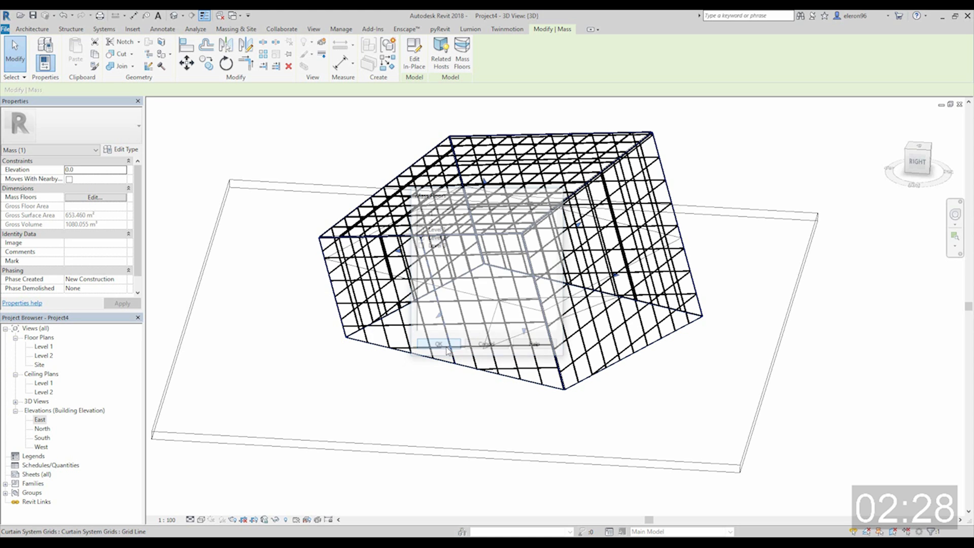
left_click(436, 343)
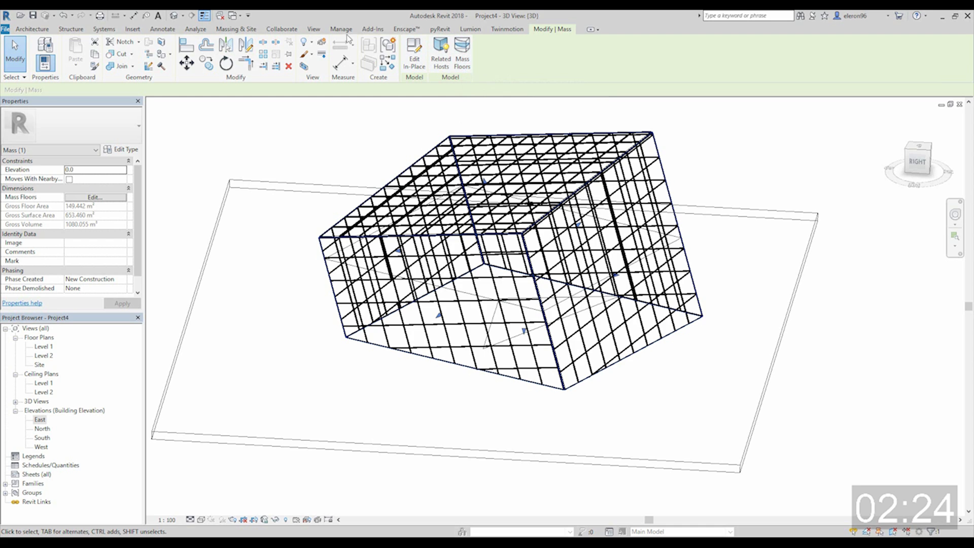
Step: Create a Floor by Face on the Level 2 mass floor, then switch to the Level 1 floor plan
left_click(237, 29)
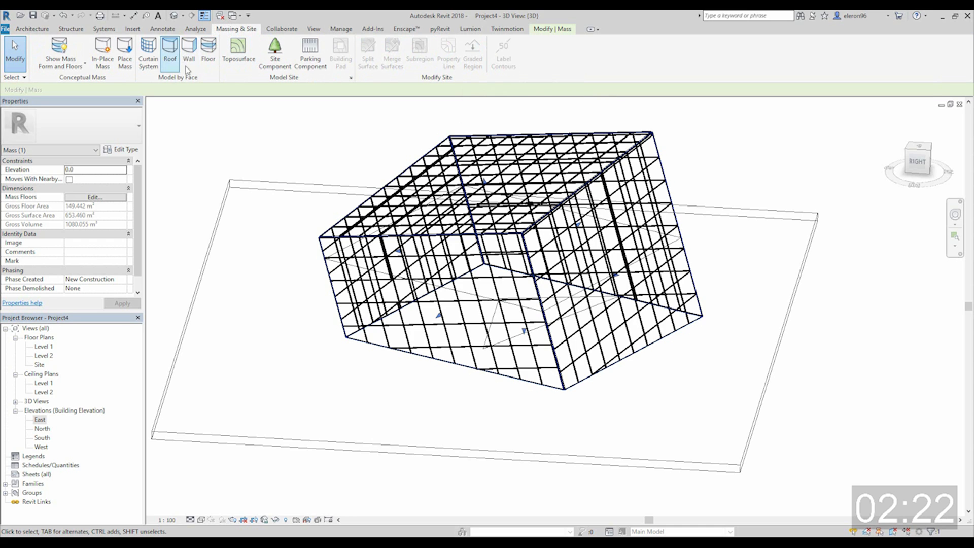
left_click(208, 50)
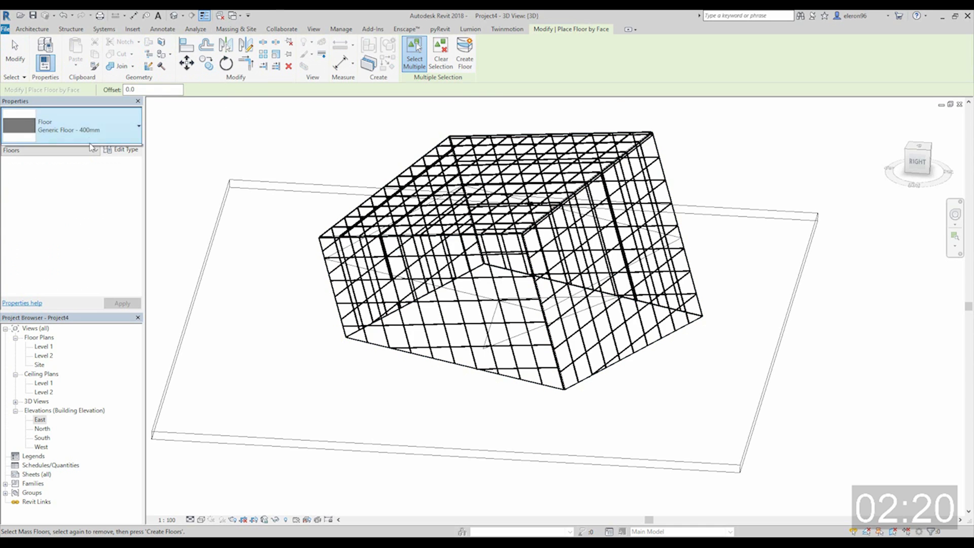
left_click(70, 126)
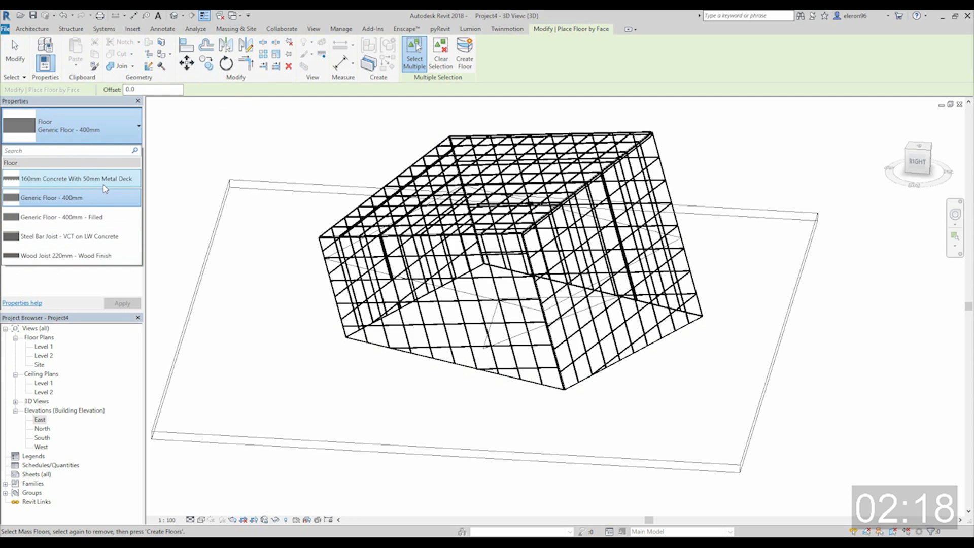
left_click(76, 178)
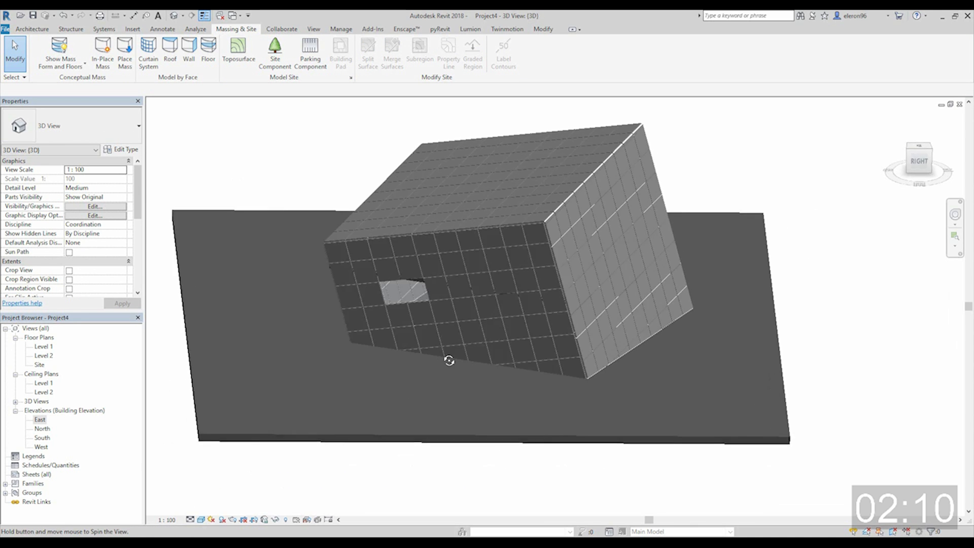
left_click_drag(449, 360, 518, 357)
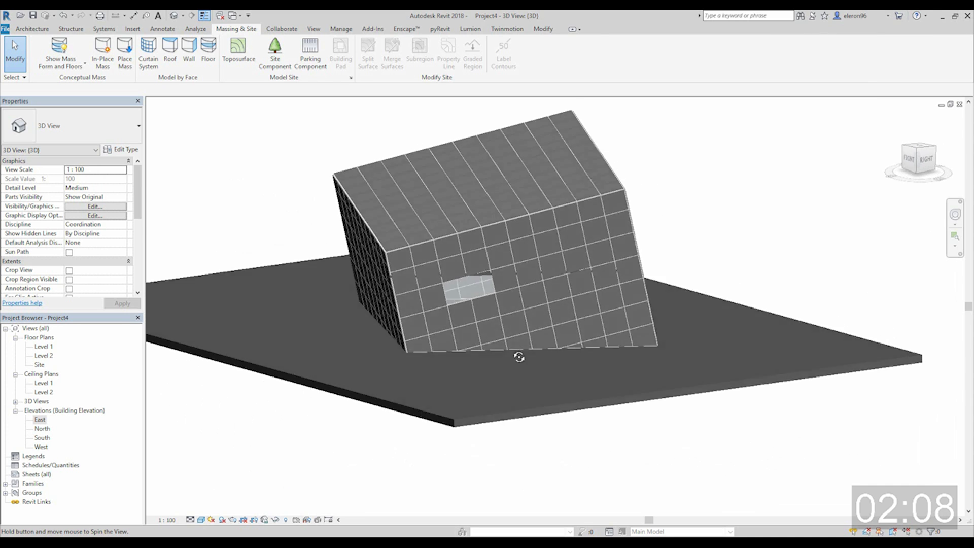
double_click(43, 346)
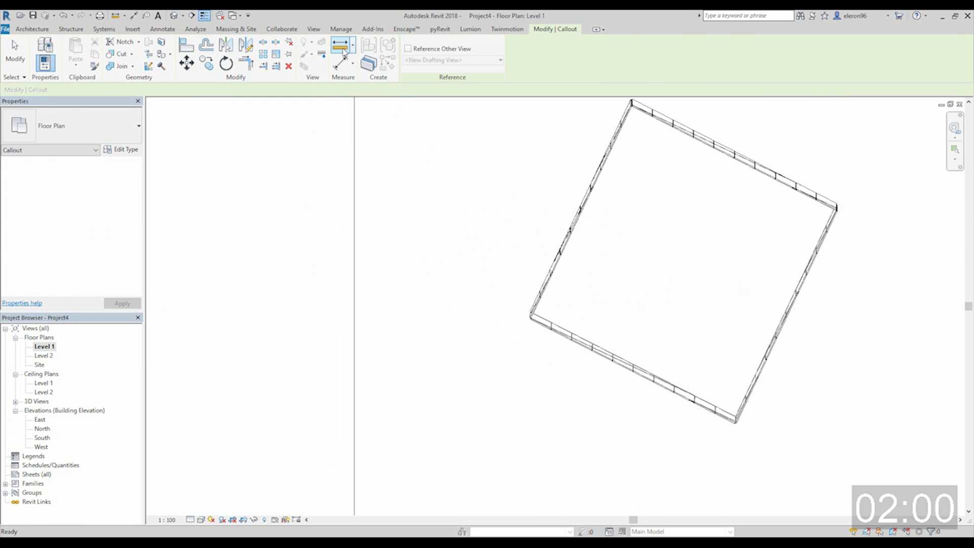
Step: Draw Section 1 across the tilted mass in the Level 1 plan, deleting the first angled section line
left_click(313, 29)
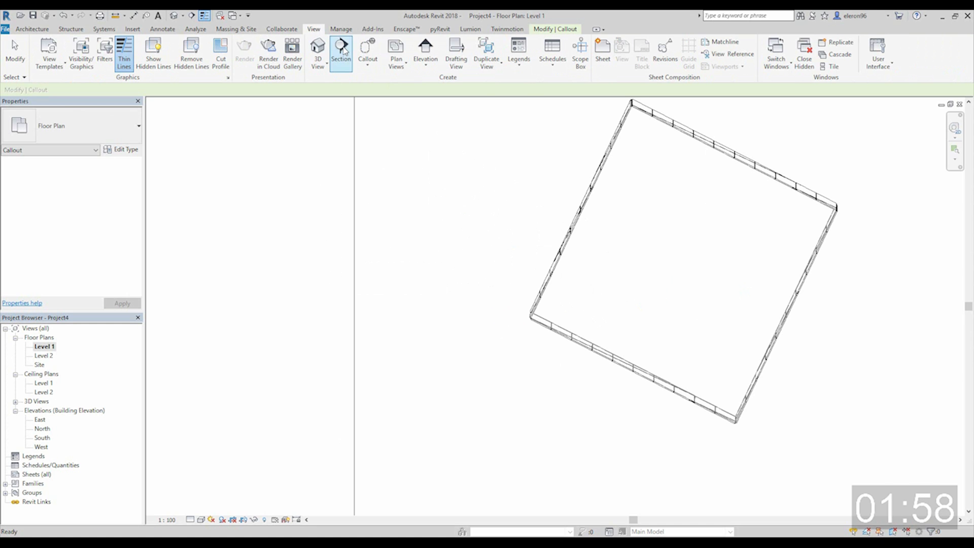
left_click(341, 53)
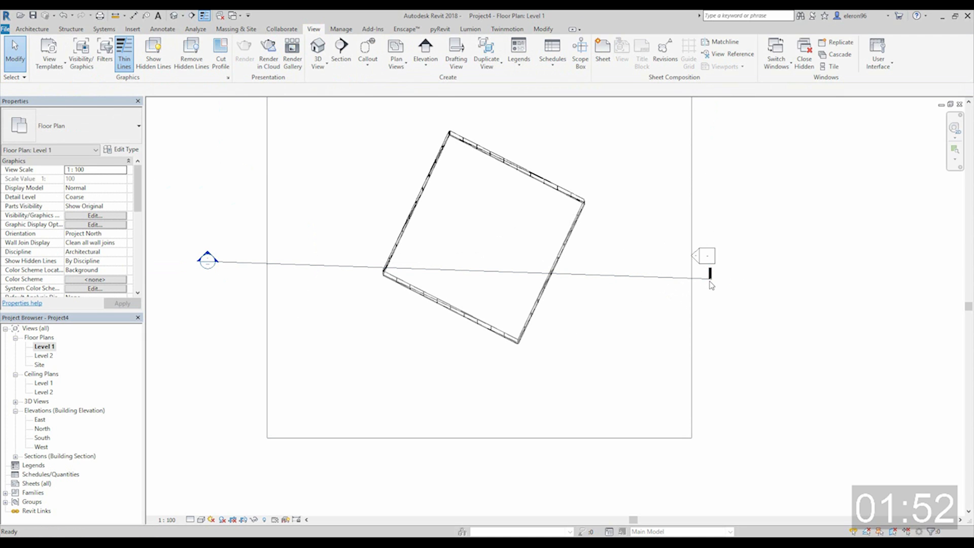
left_click(710, 273)
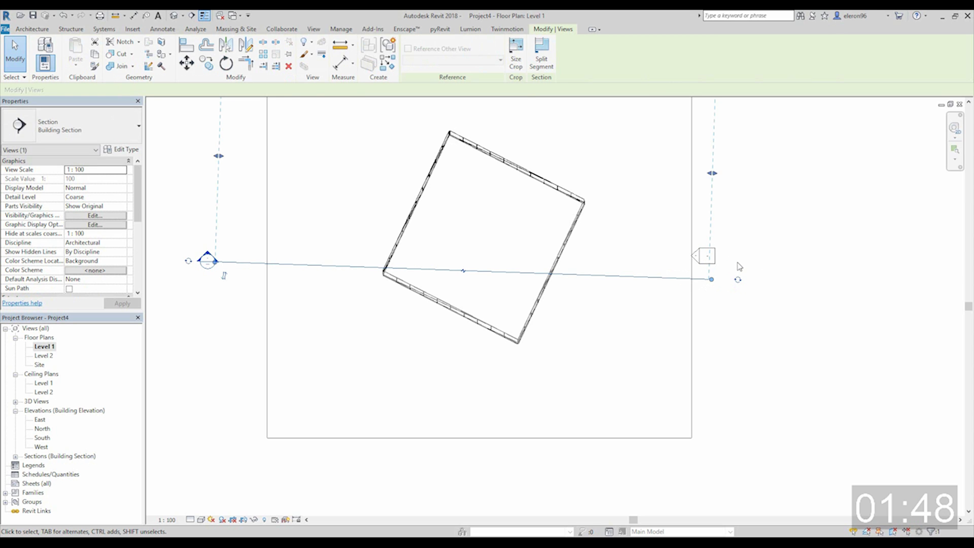
left_click(711, 278)
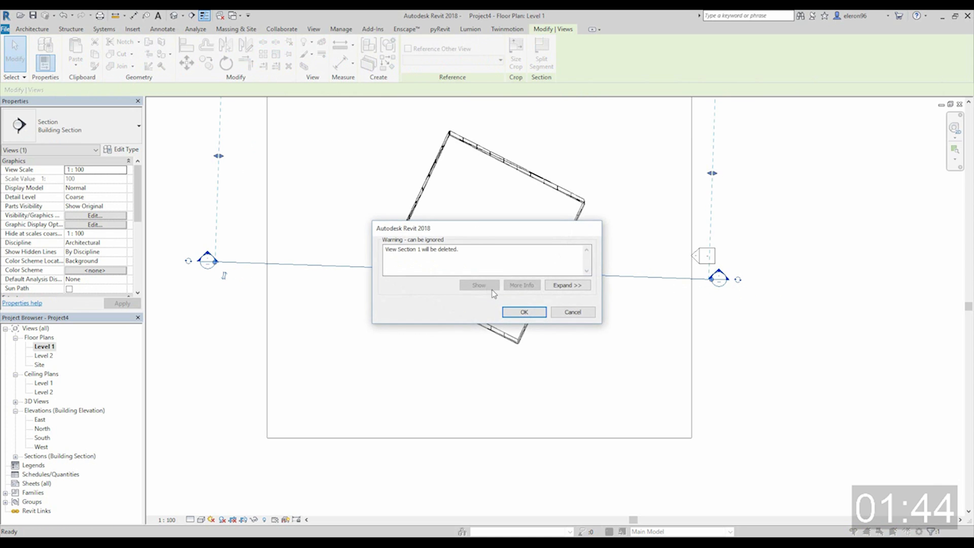
left_click(524, 311)
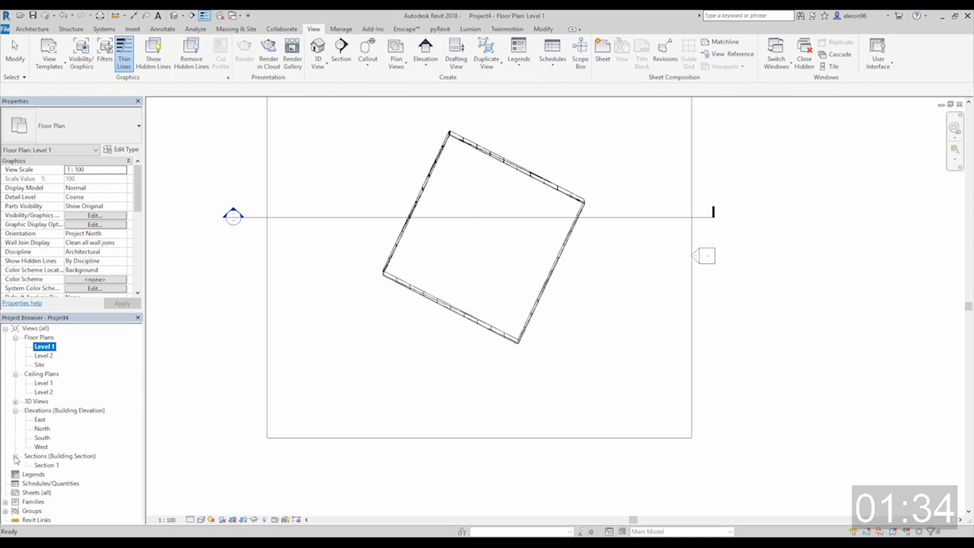
Step: Review Section 1 showing the mass cut against Levels 1, 2 and 3
double_click(47, 465)
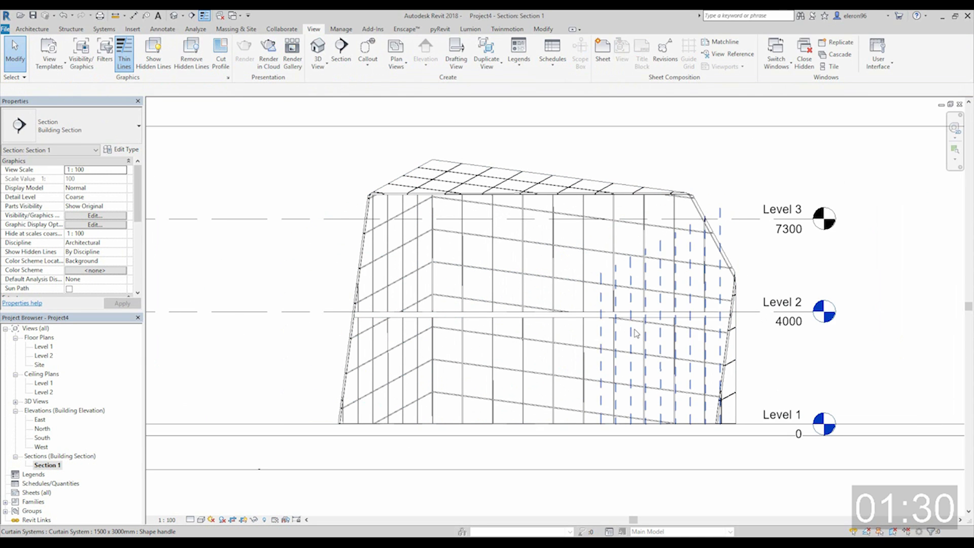
mouse_move(627, 320)
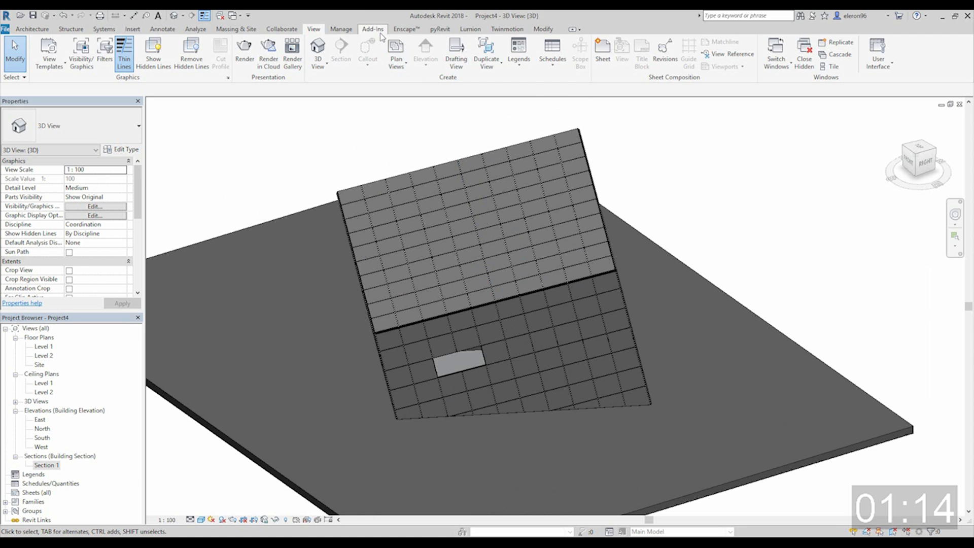
Step: Window-select everything and filter the selection down to the Mass category only
left_click(341, 28)
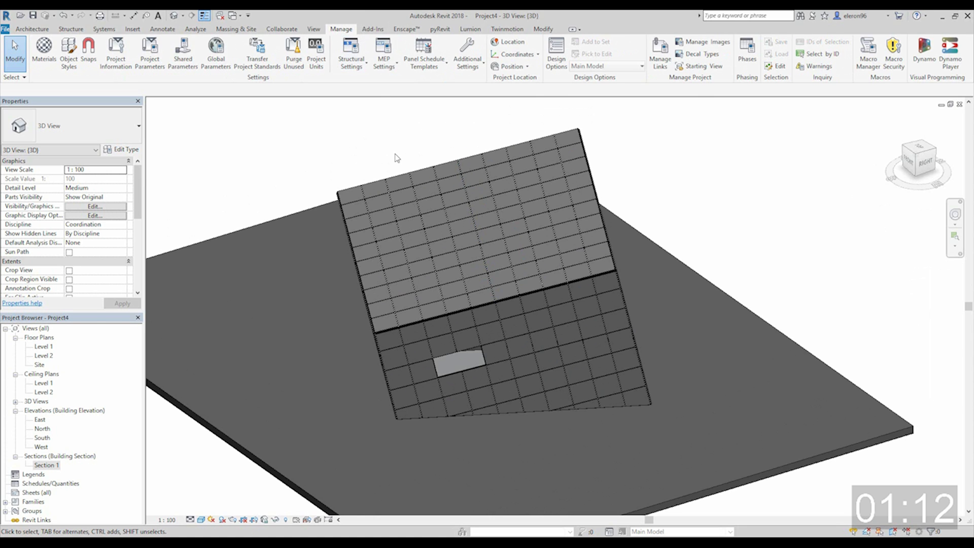
left_click(466, 204)
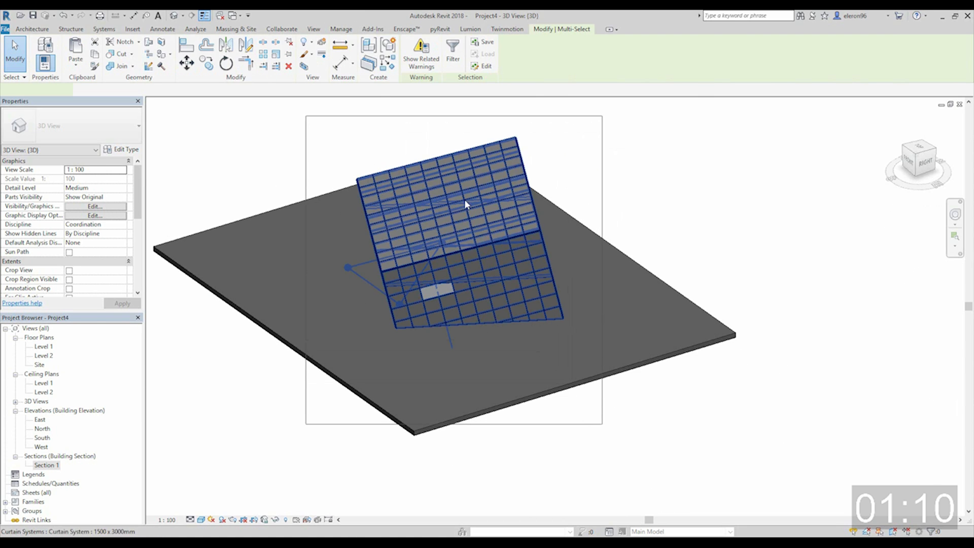
left_click(453, 53)
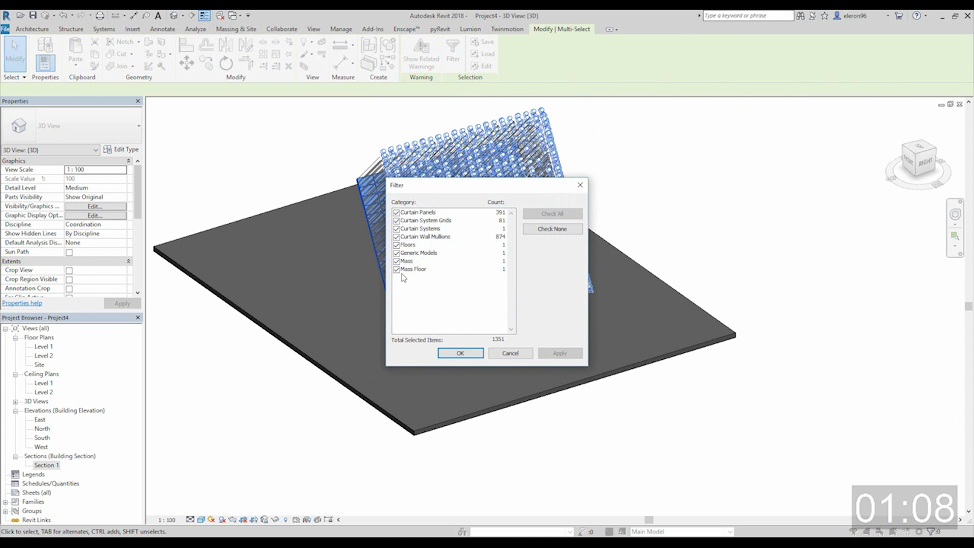
left_click(551, 229)
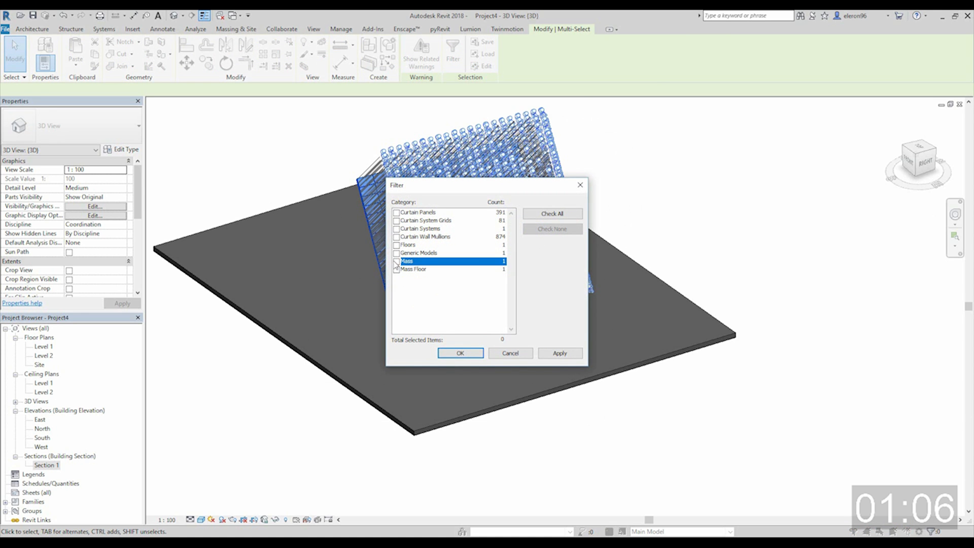
left_click(460, 353)
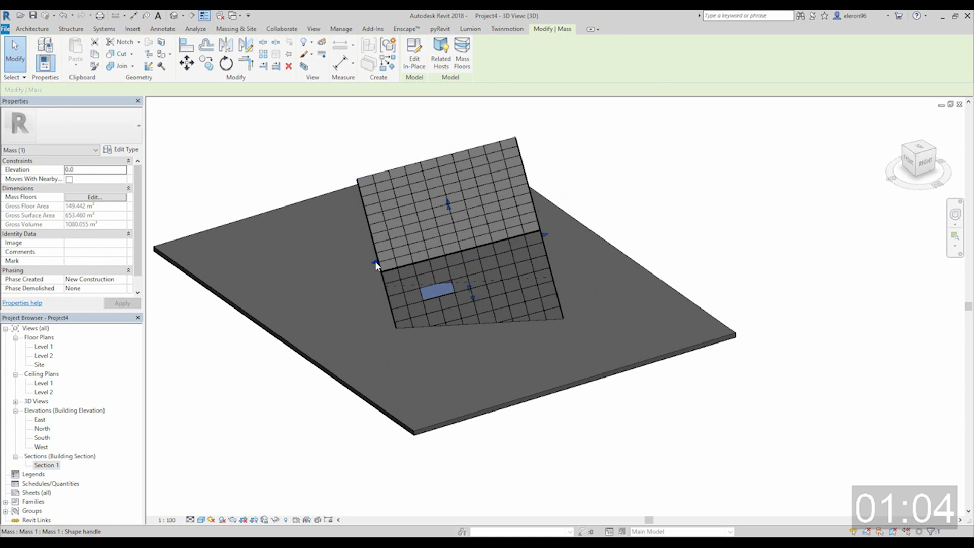
Step: Drag a mass face outward to enlarge the mass, then orbit to view it from the front
left_click_drag(378, 262, 304, 297)
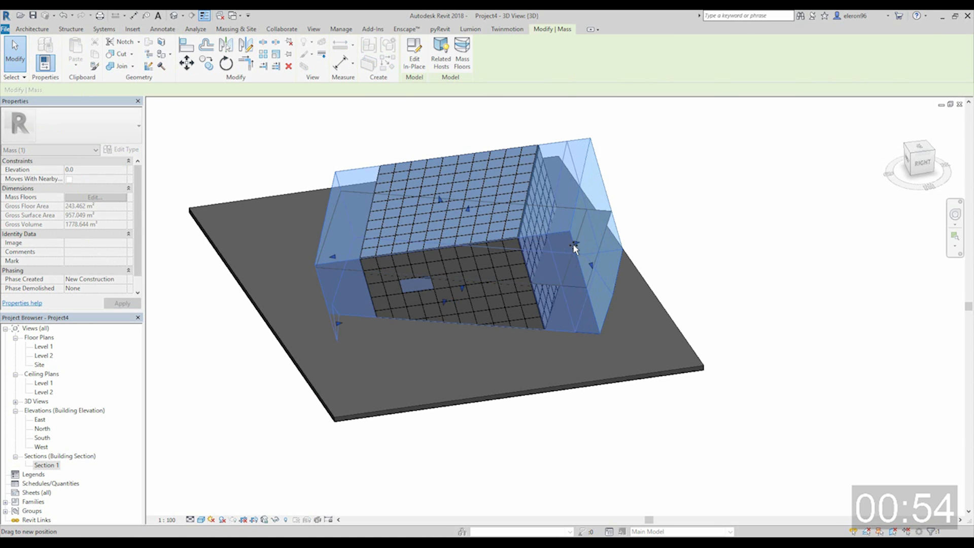
left_click_drag(571, 249, 673, 249)
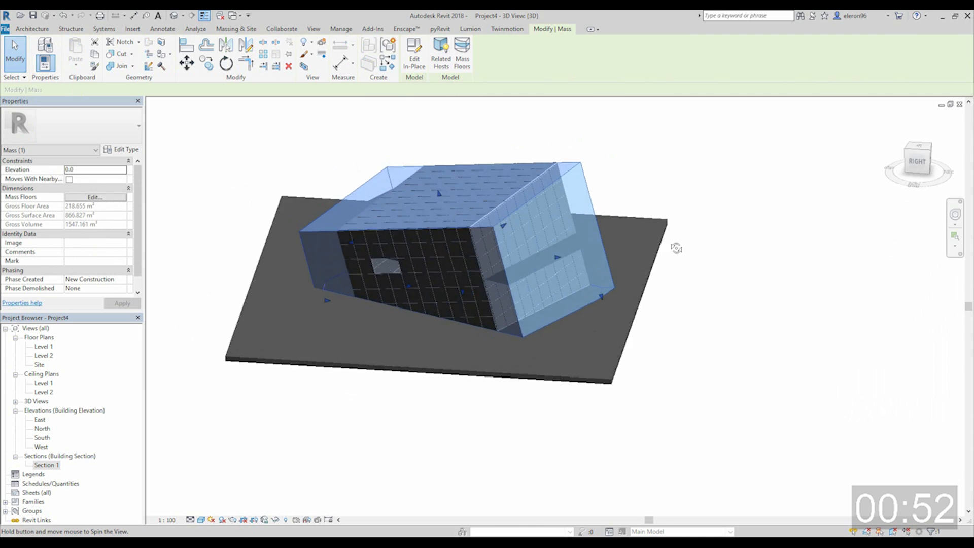
left_click(341, 28)
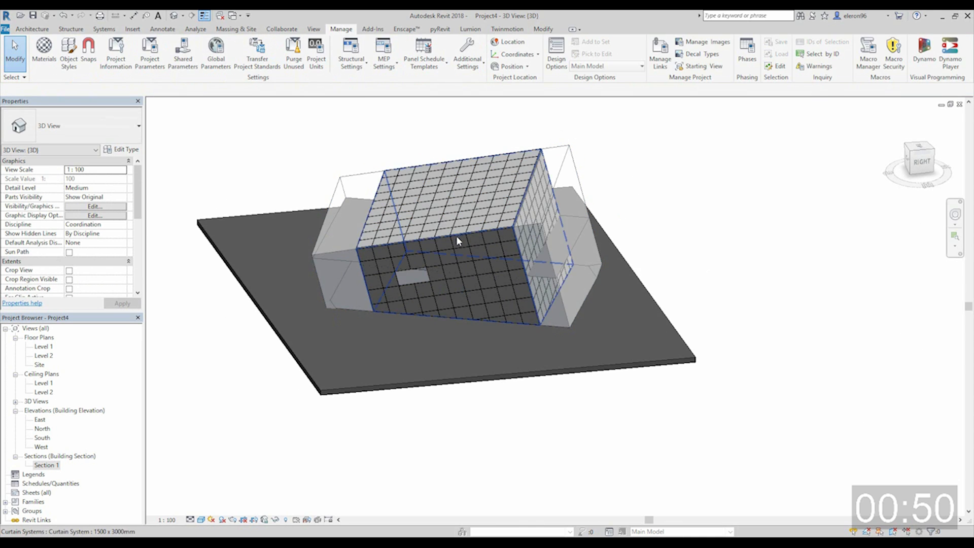
left_click_drag(456, 241, 531, 273)
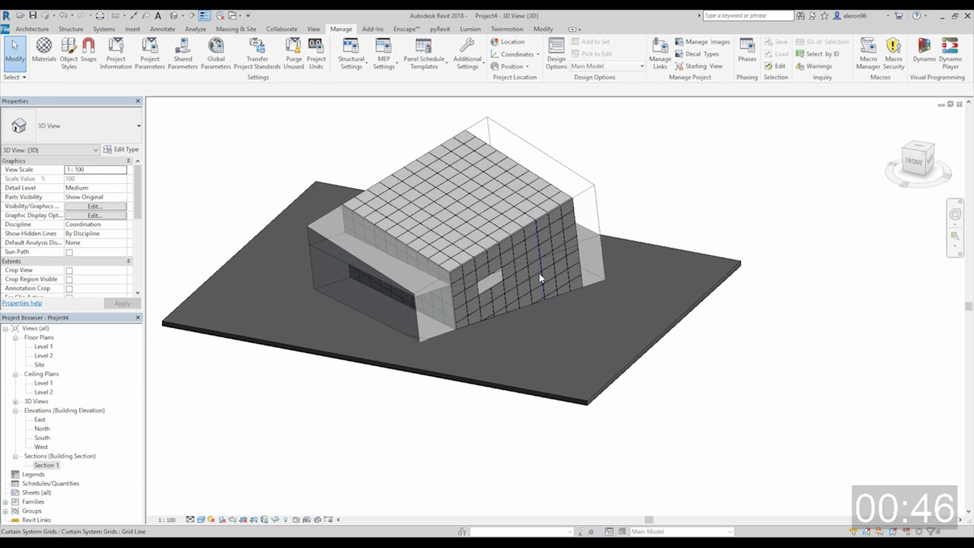
Step: Update the curtain system to the enlarged faces, deleting mullions that can no longer be placed
left_click(545, 272)
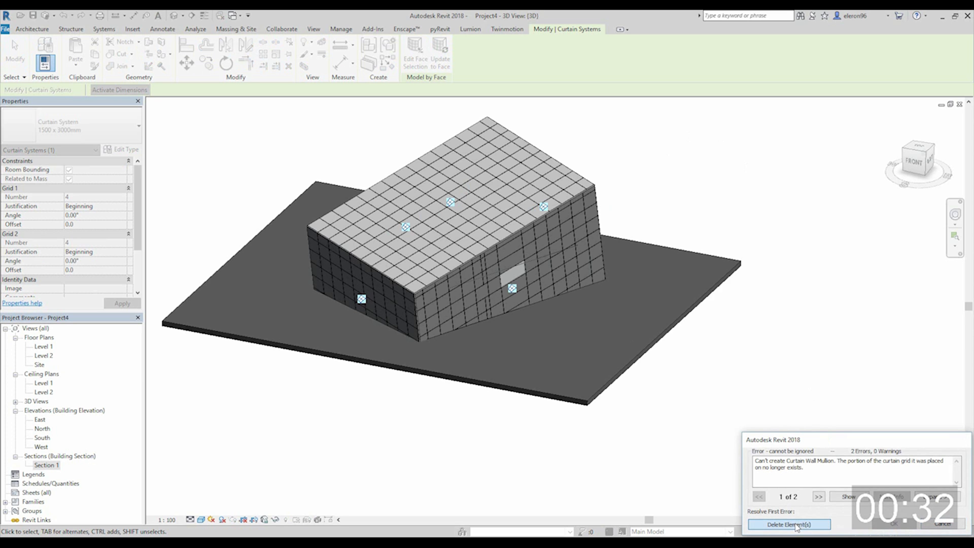
left_click(790, 524)
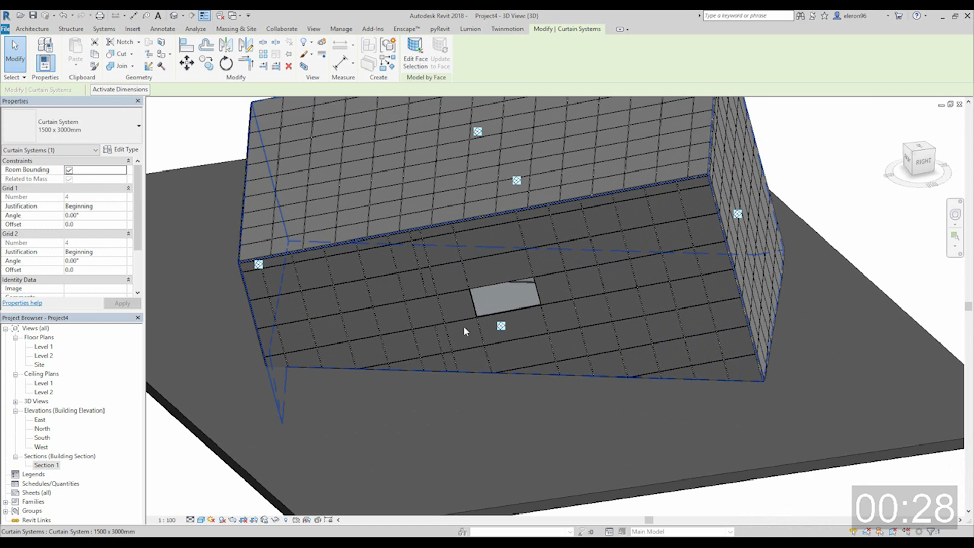
mouse_move(456, 292)
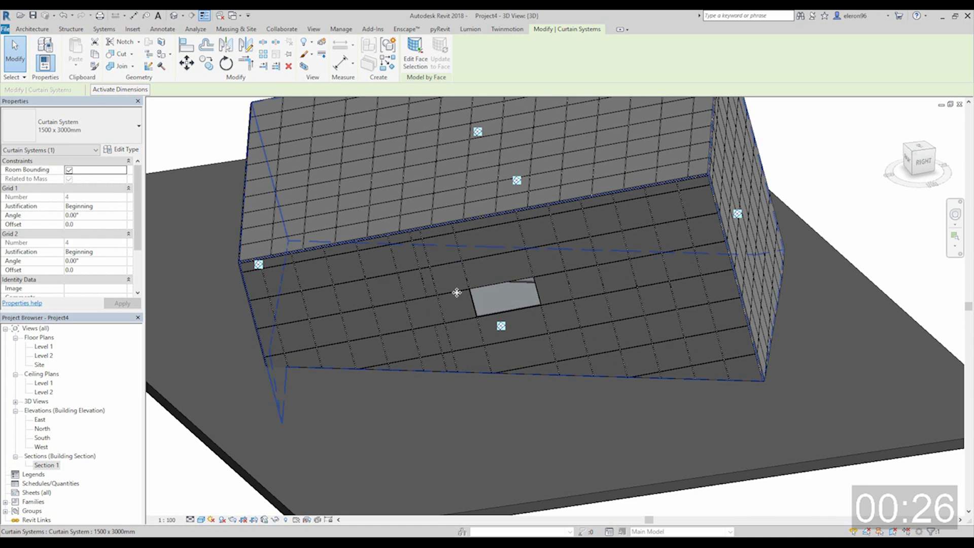